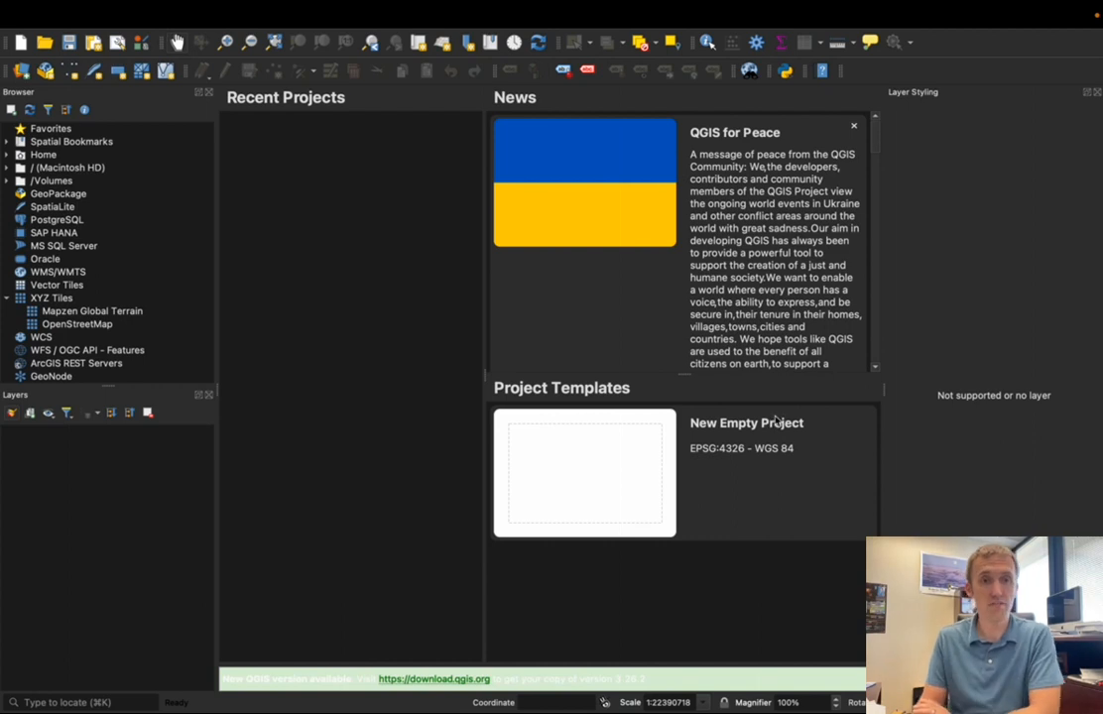
mouse_move(783, 407)
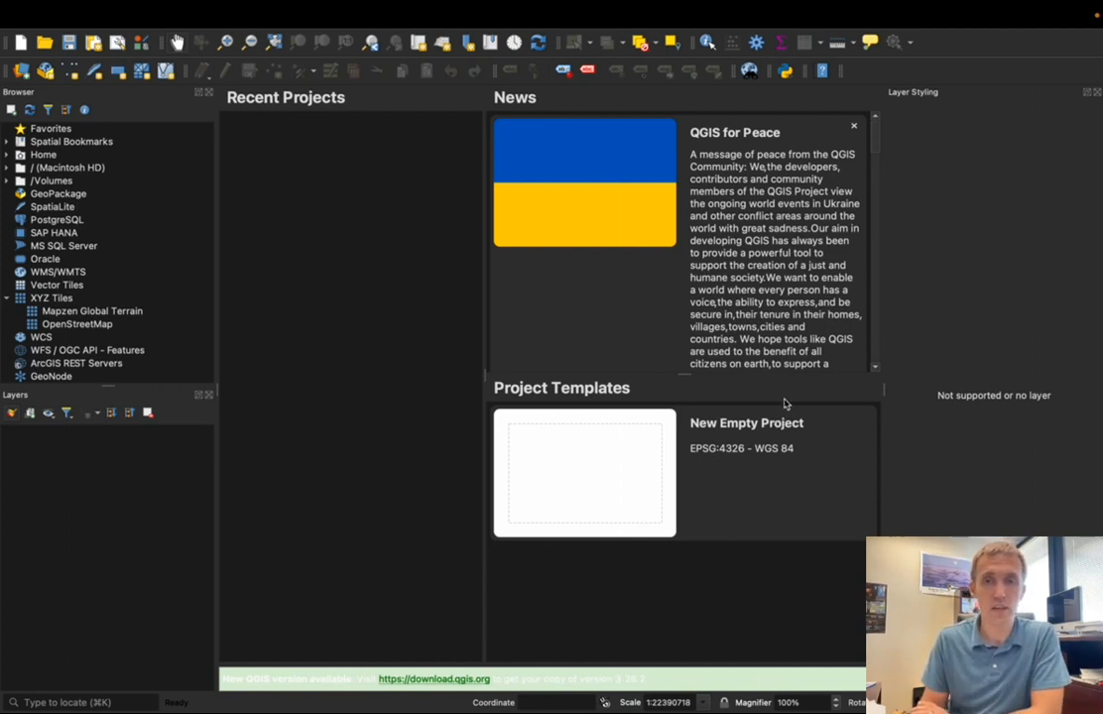
mouse_move(779, 414)
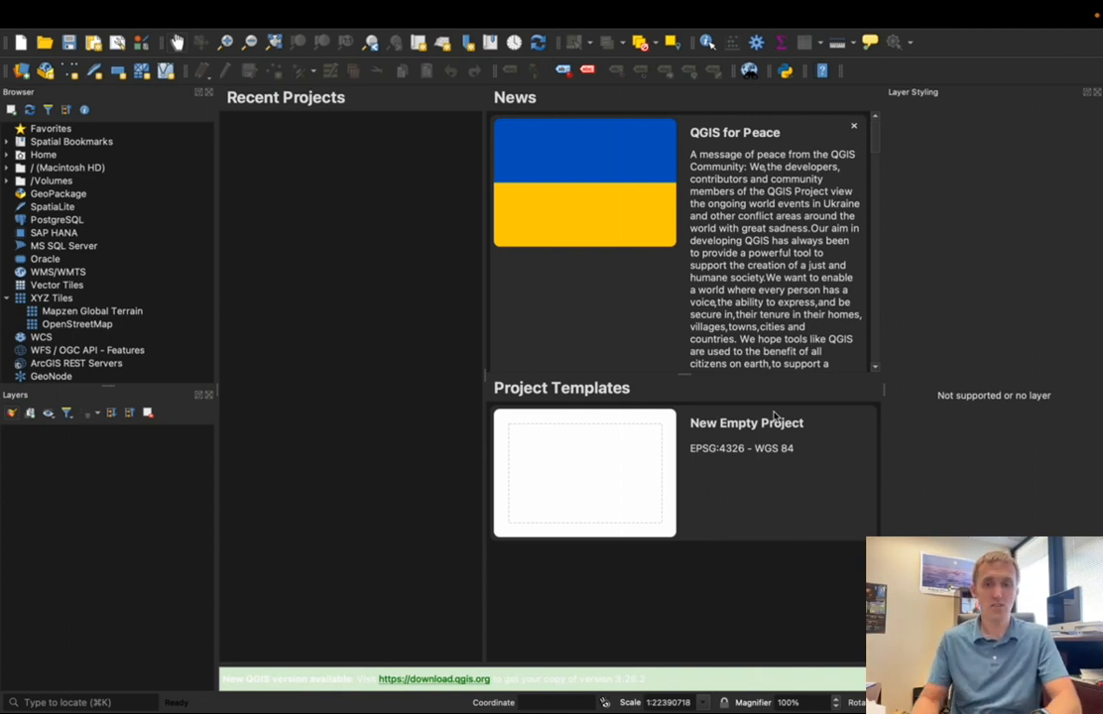
mouse_move(109, 374)
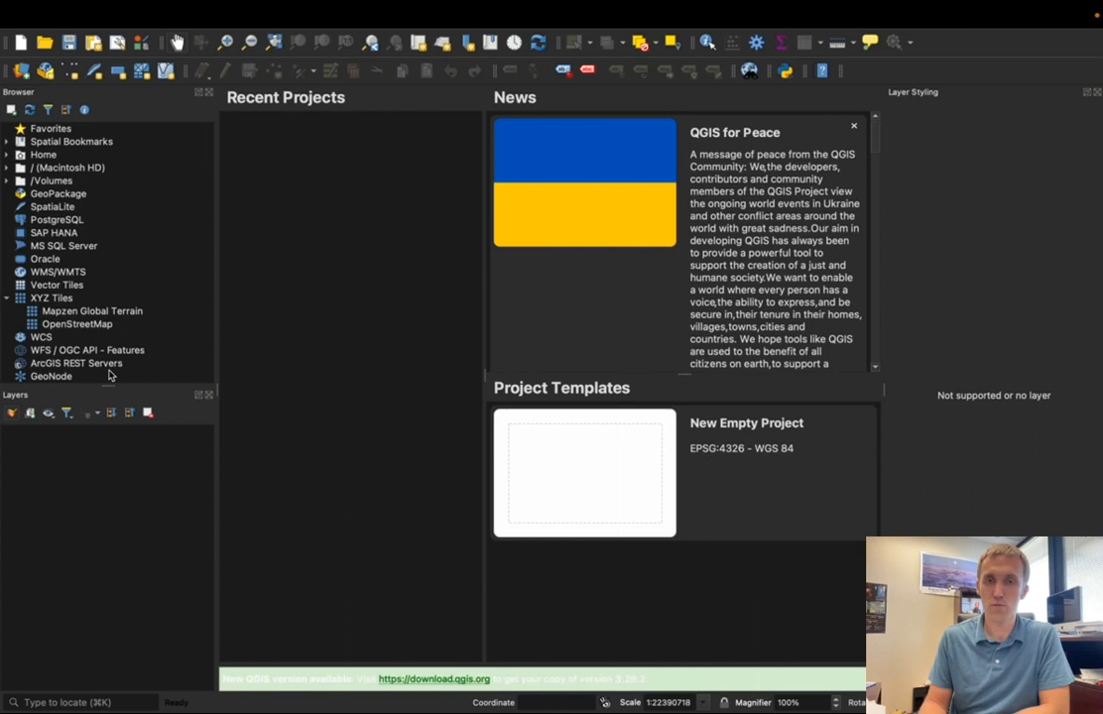
mouse_move(793, 409)
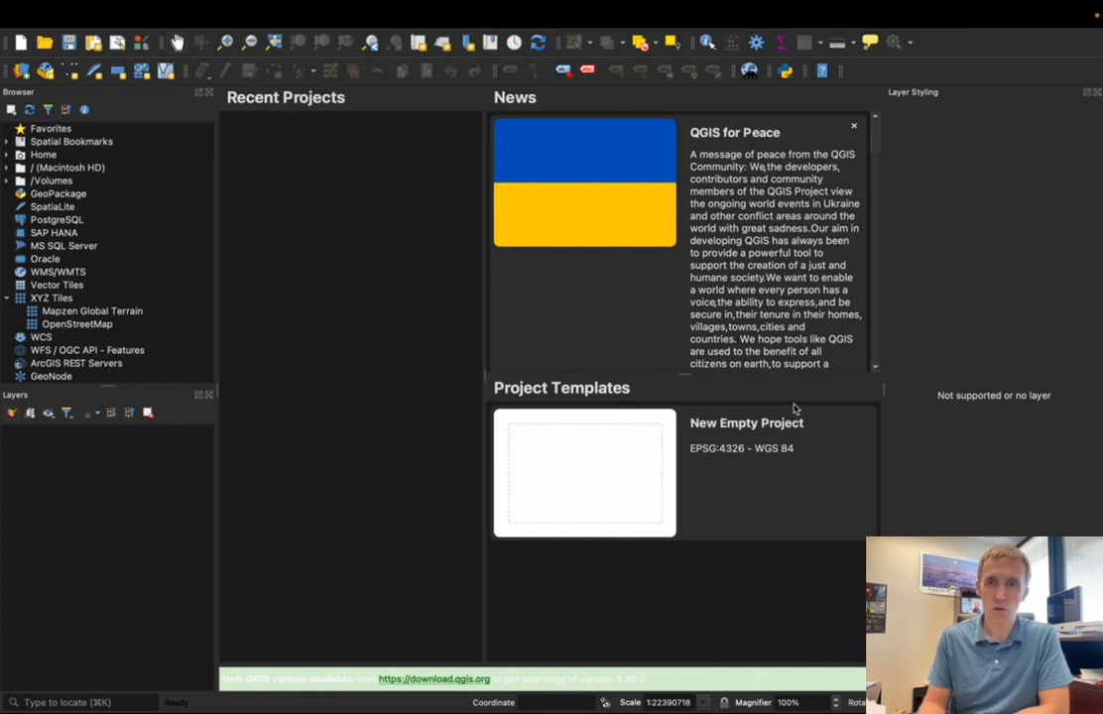
mouse_move(543, 445)
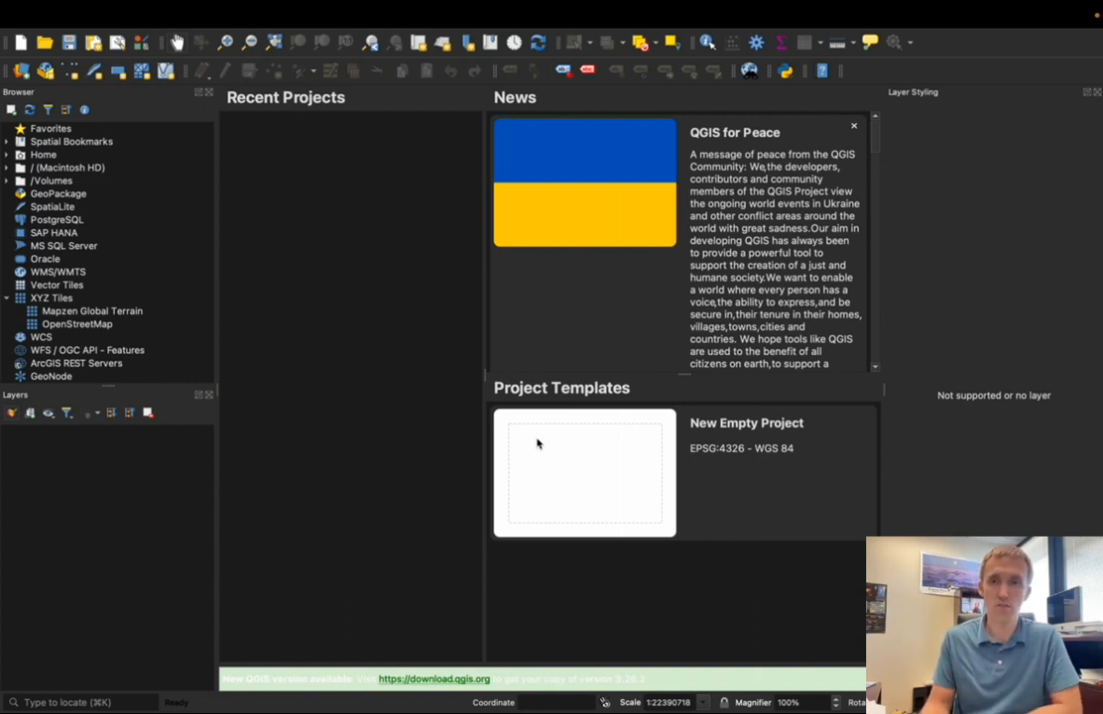
mouse_move(155, 355)
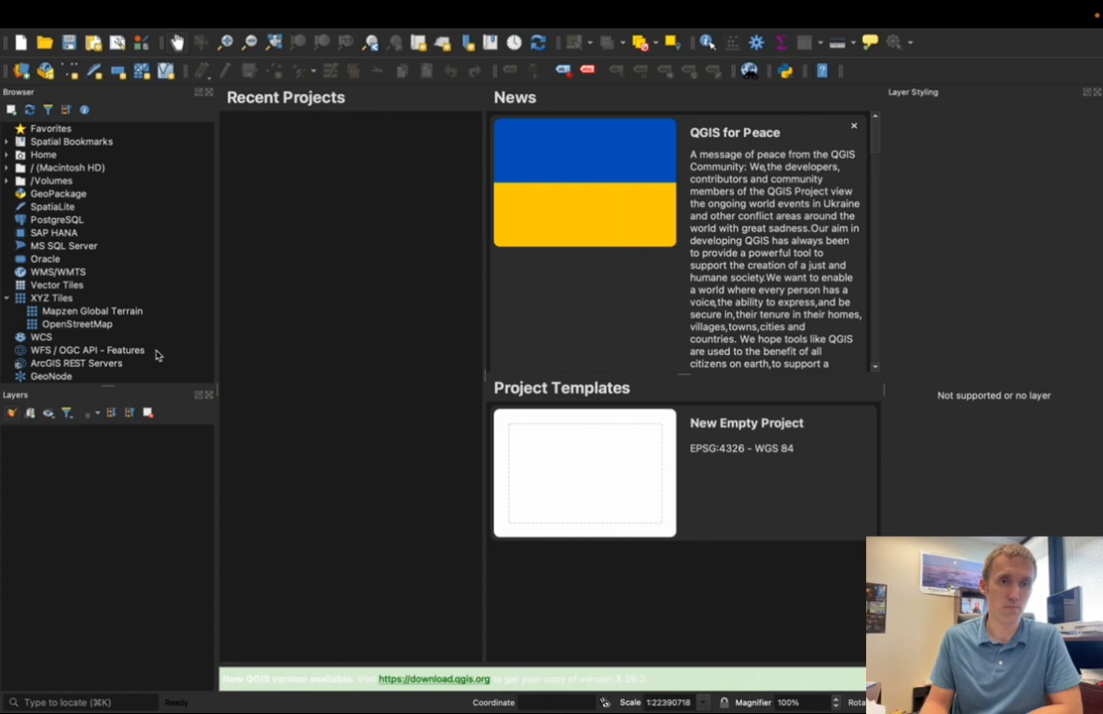
mouse_move(63, 329)
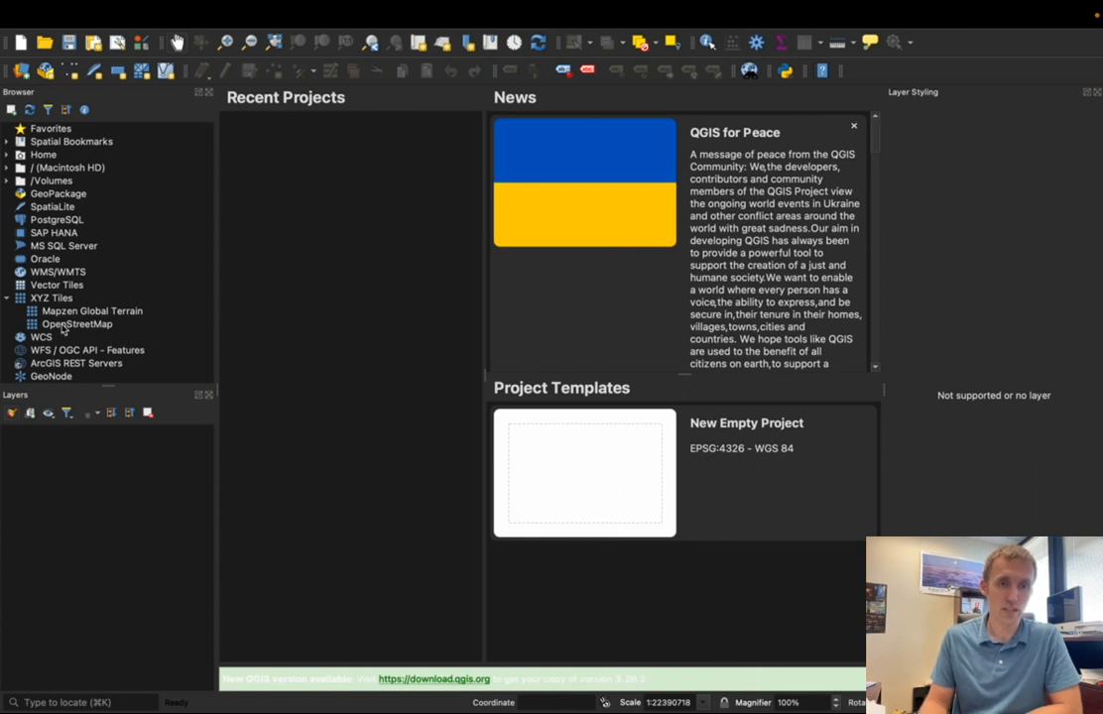
Add the OpenStreetMap XYZ tile layer from the Browser as a world basemap.
double_click(77, 324)
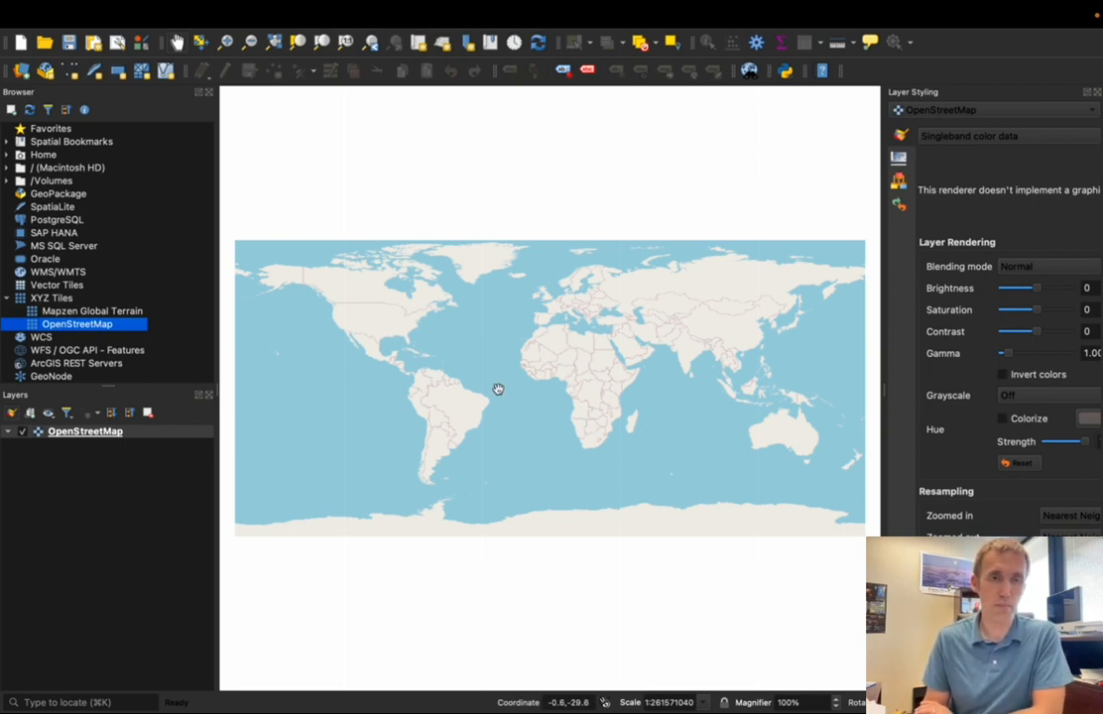
mouse_move(425, 429)
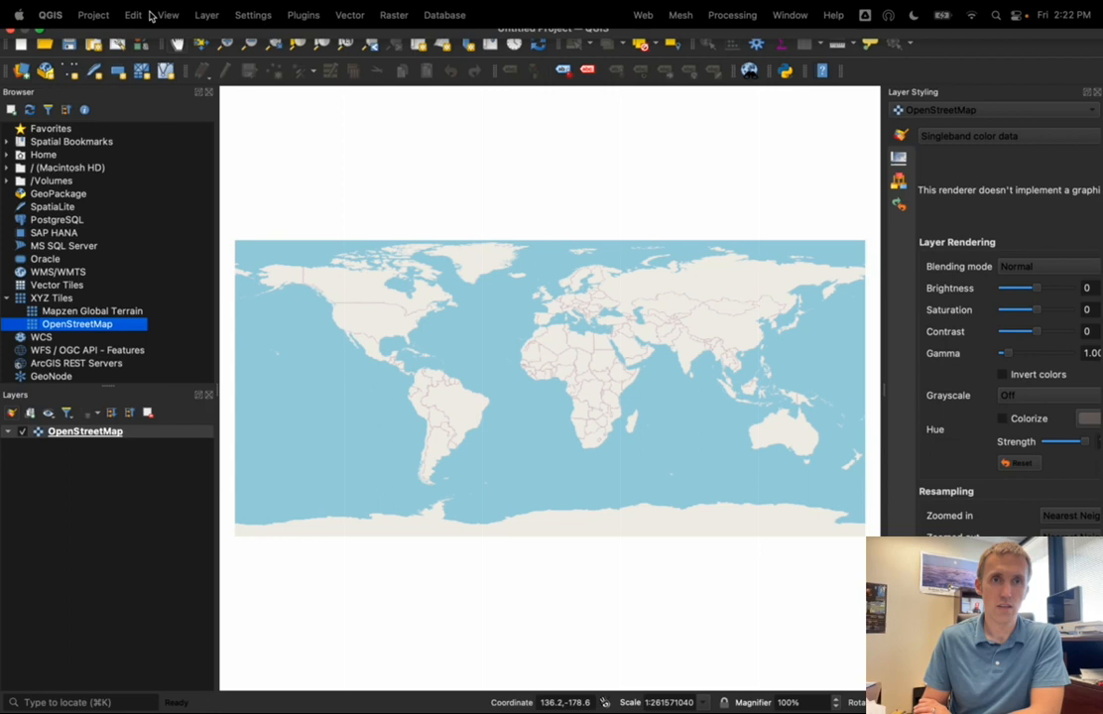
Show the Layer menu's Add Layer submenu of layer types.
click(207, 14)
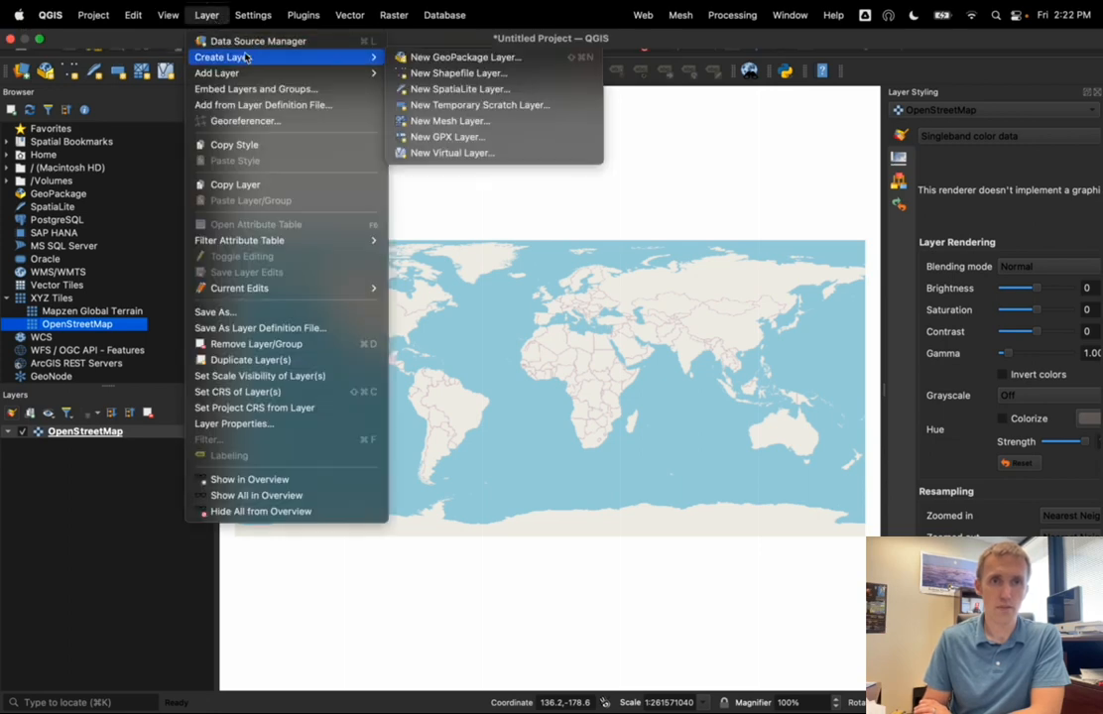
mouse_move(216, 72)
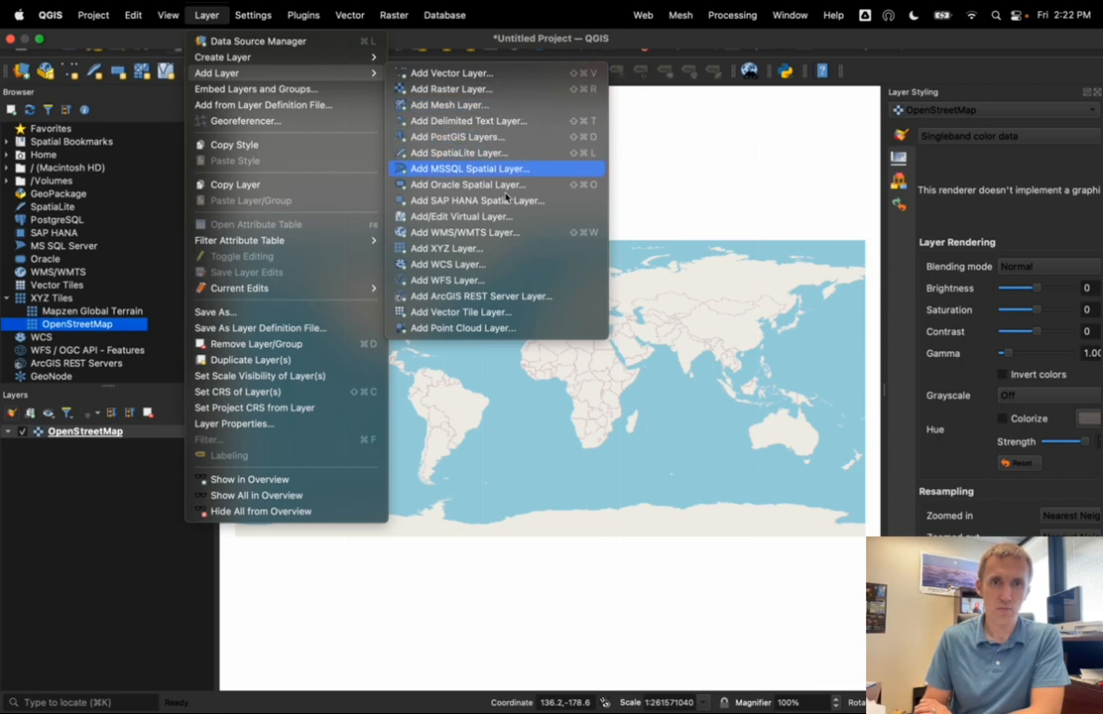
mouse_move(455, 135)
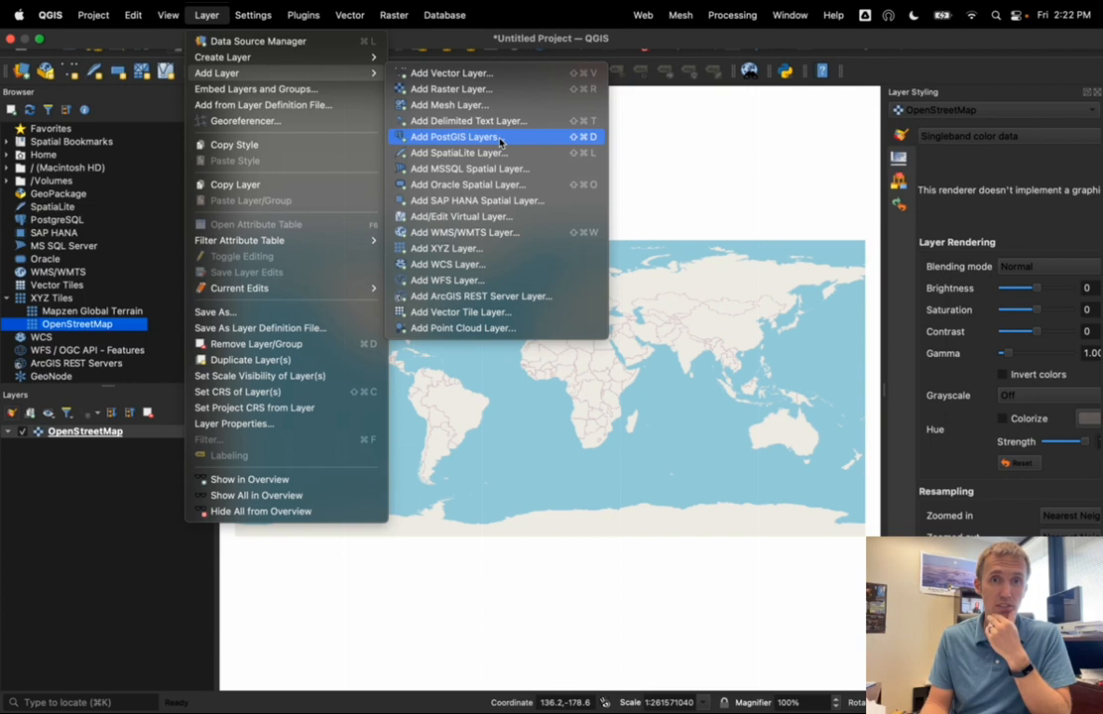
mouse_move(466, 120)
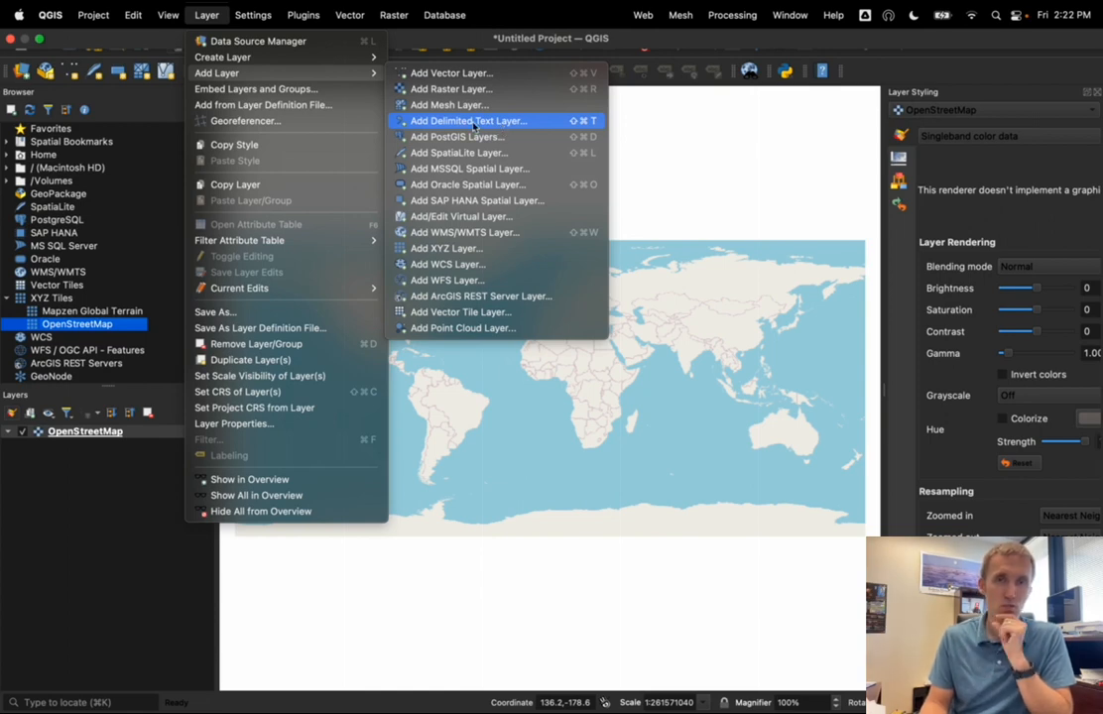
mouse_move(511, 126)
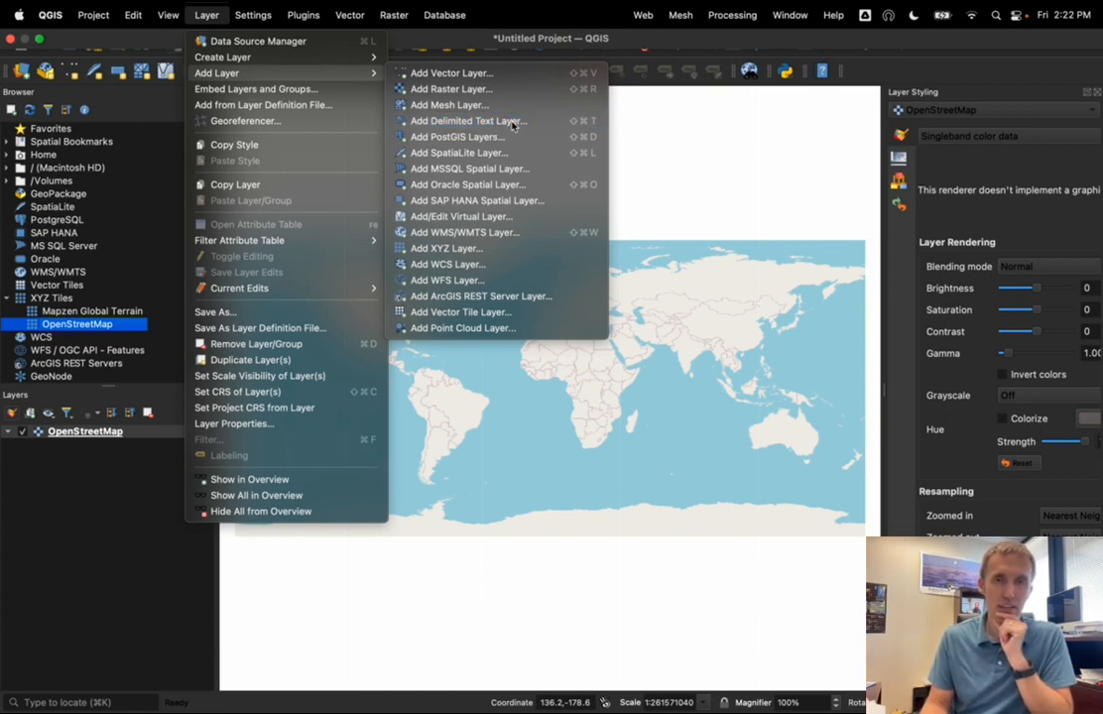
Load Magnetometry_data.csv as delimited text with X=Lon, Y=Lat in EPSG:4326.
click(466, 120)
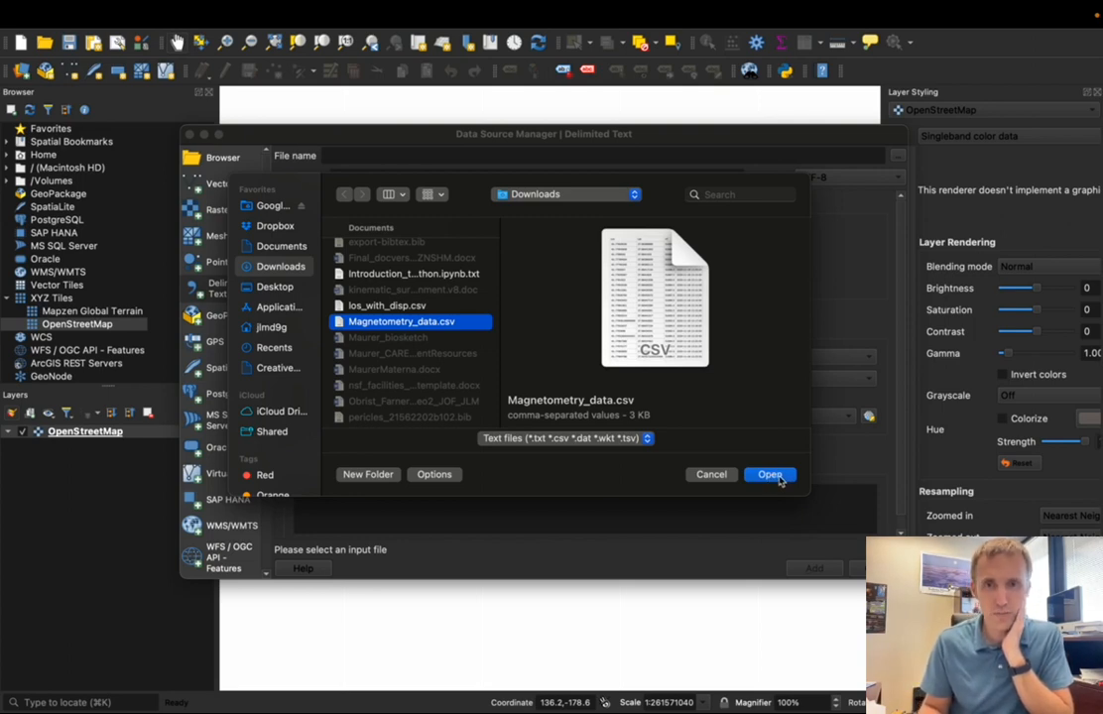
click(769, 474)
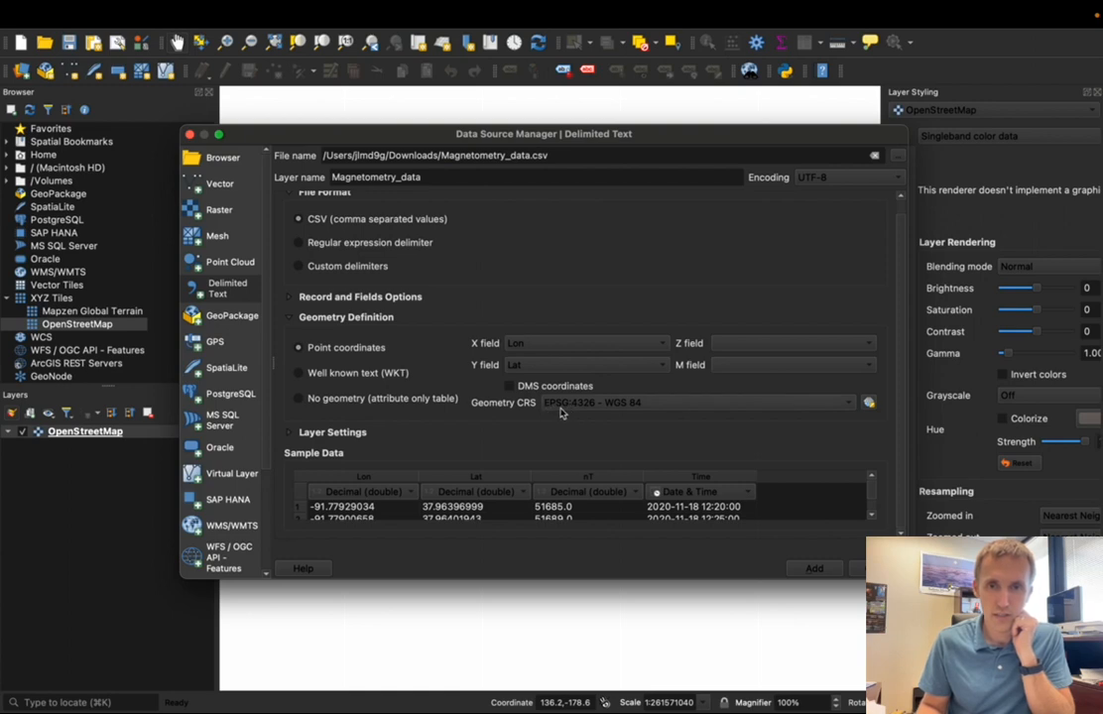
mouse_move(597, 417)
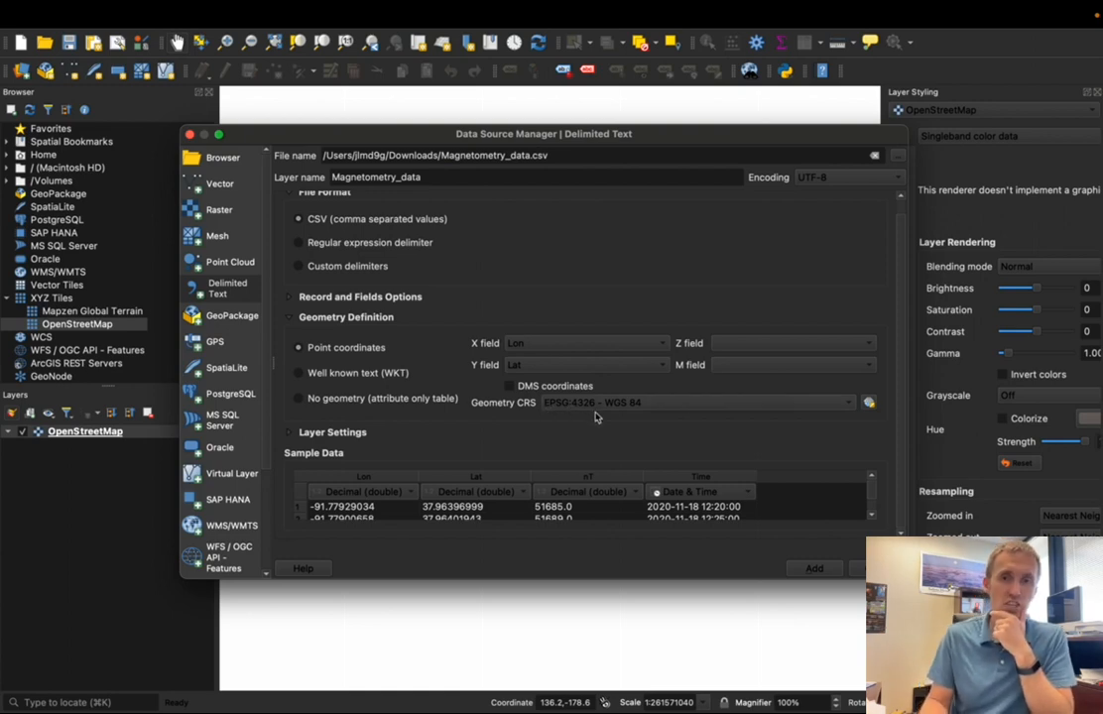
mouse_move(625, 417)
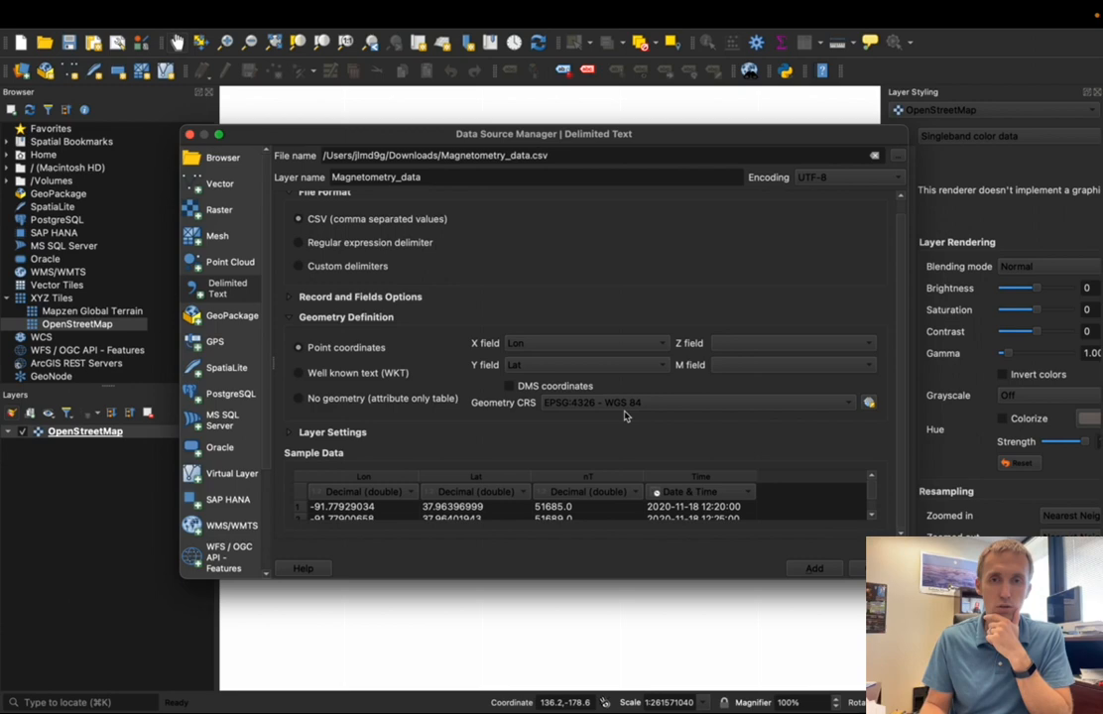
mouse_move(473, 398)
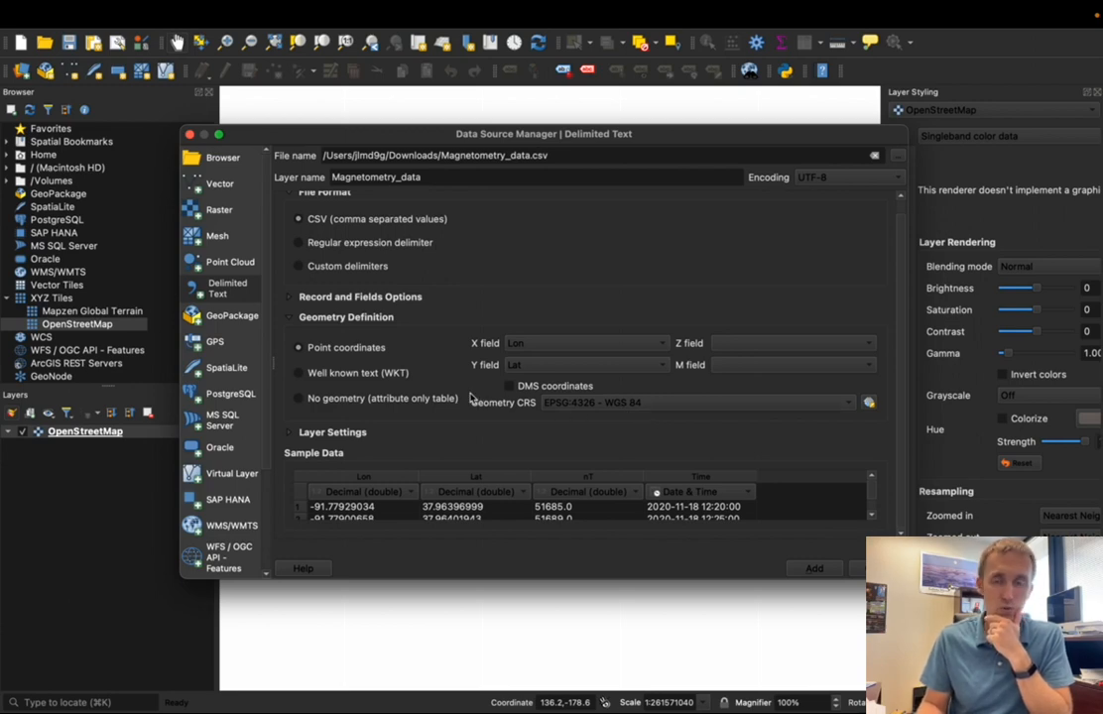
mouse_move(495, 442)
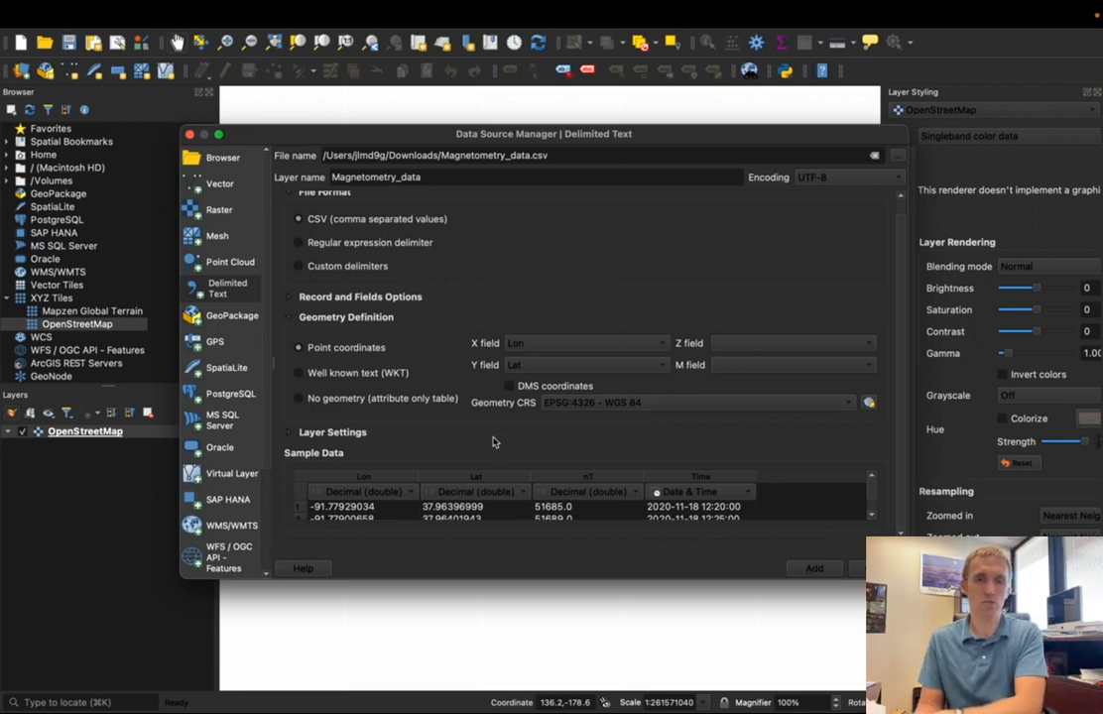
mouse_move(506, 440)
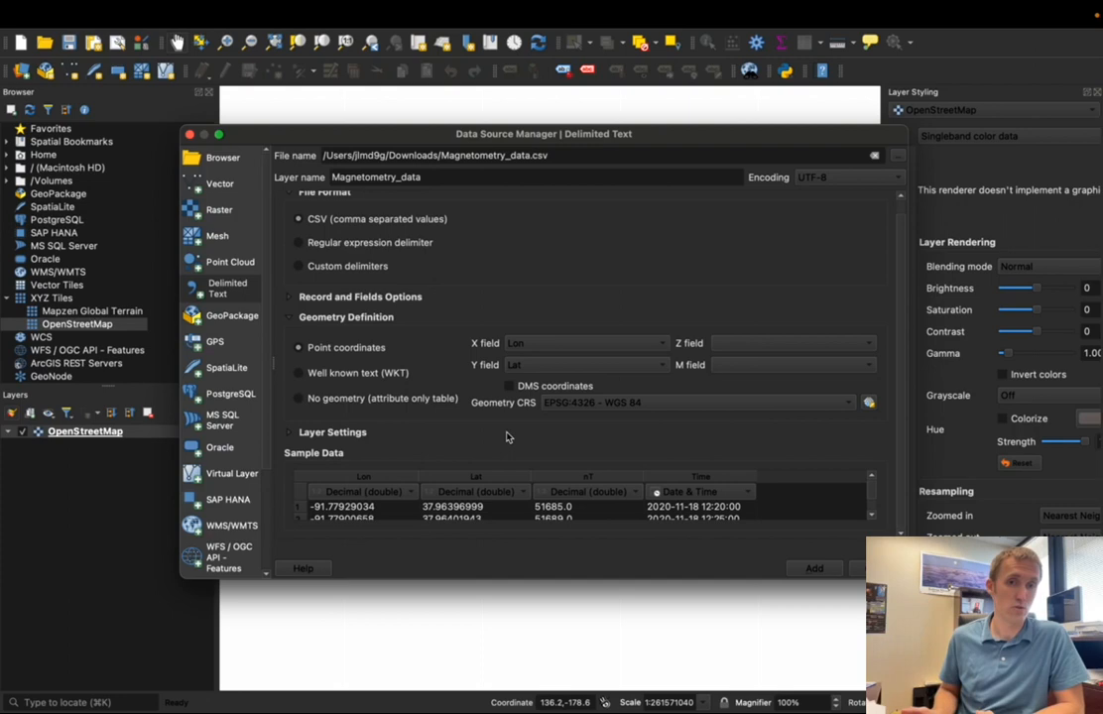
mouse_move(624, 418)
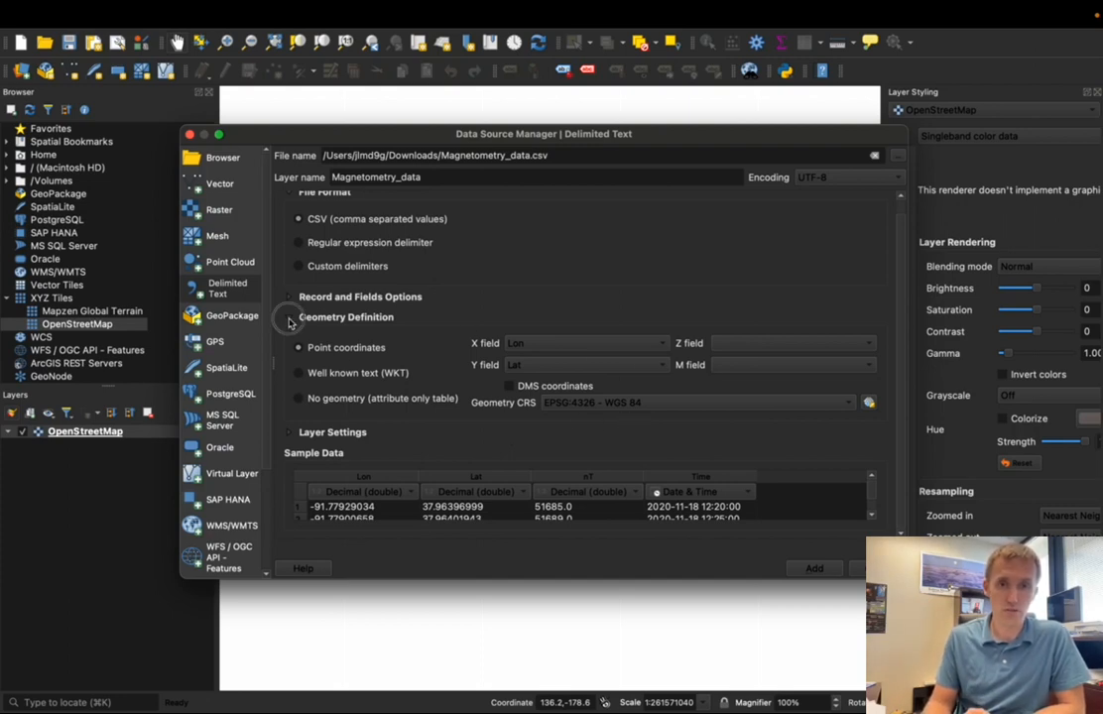
Collapse Geometry Definition to preview more Lon, Lat, nT and Time rows.
click(289, 316)
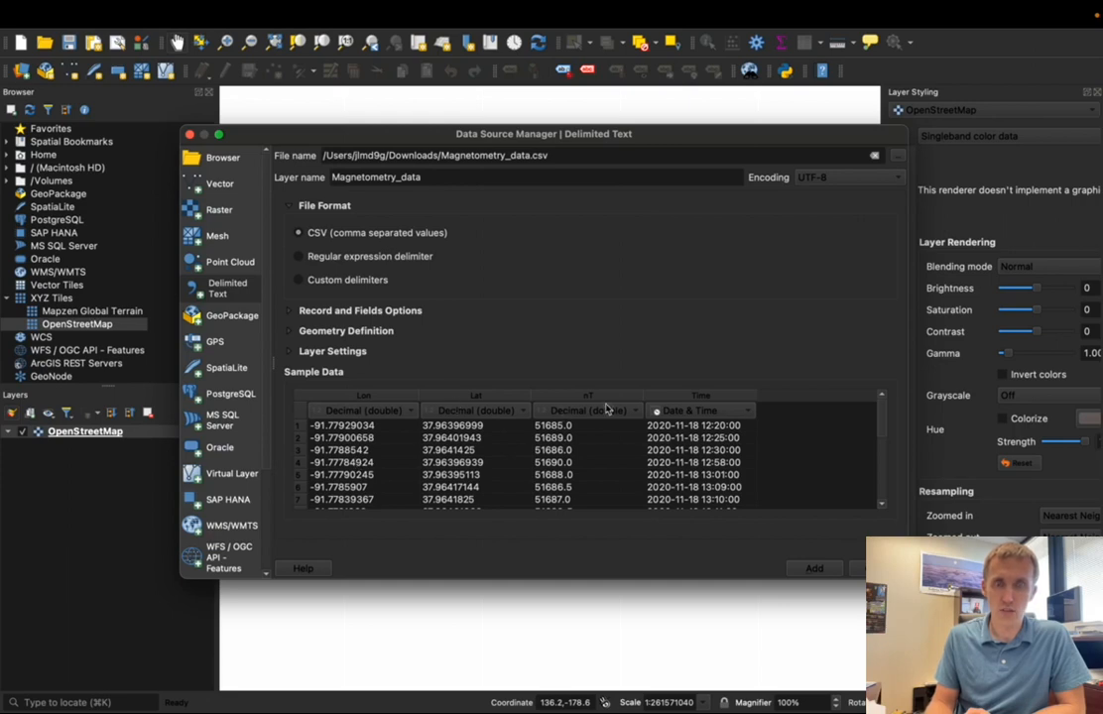
mouse_move(584, 495)
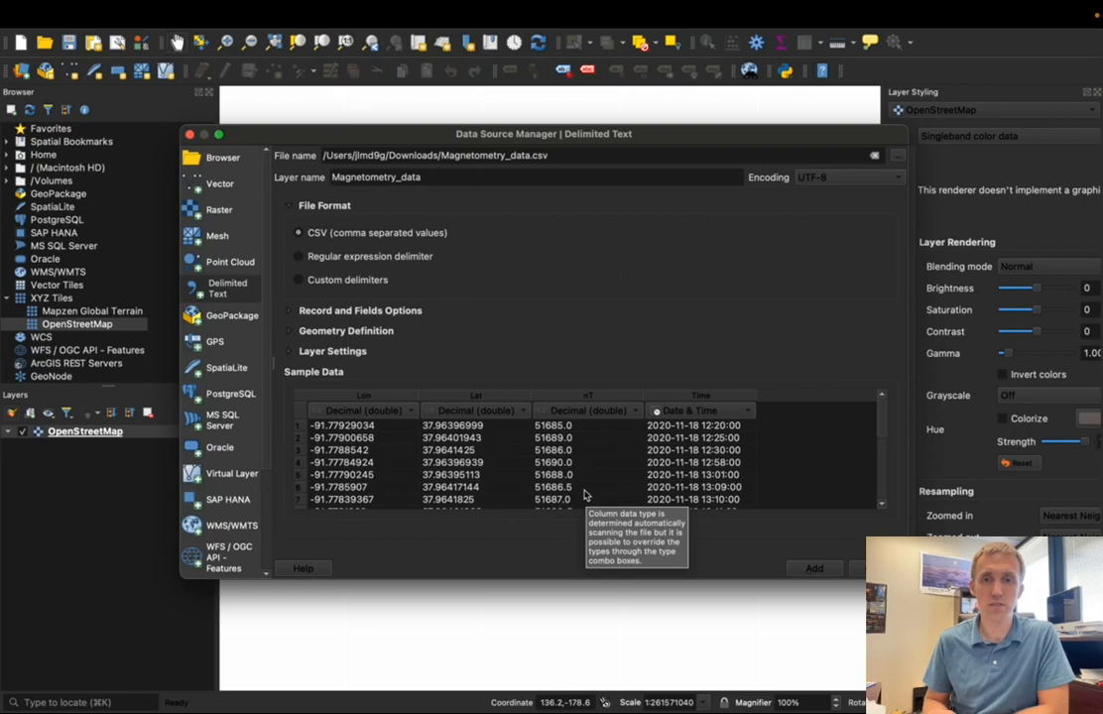
mouse_move(645, 455)
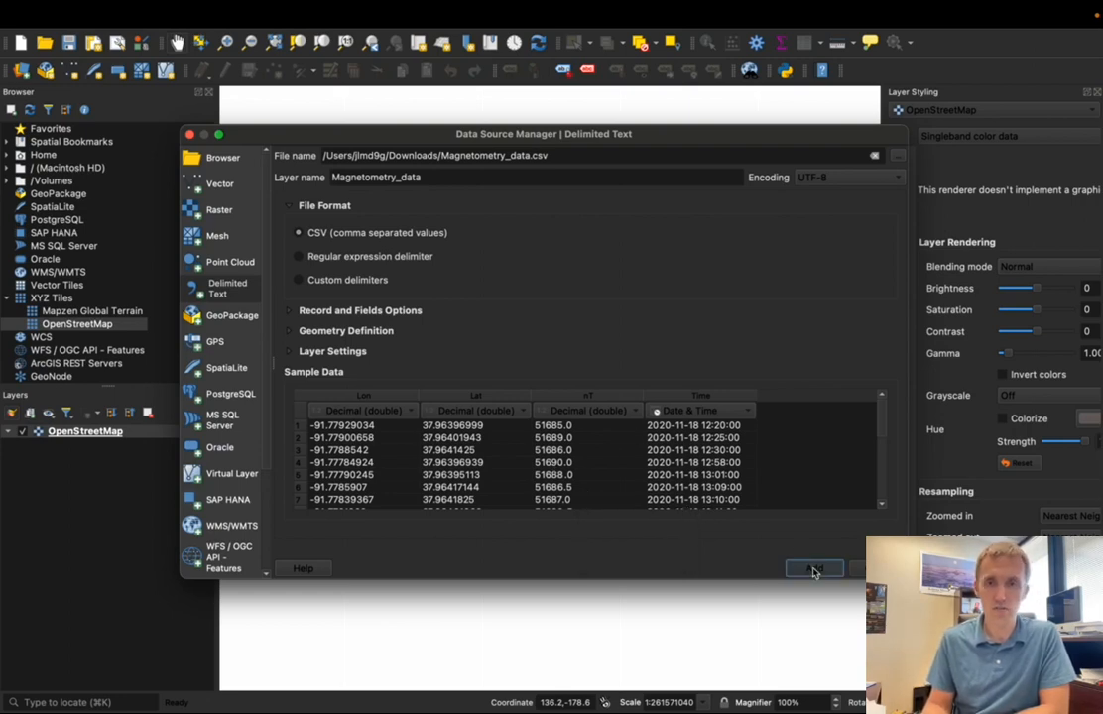
Add the Magnetometry_data points and zoom out to the nature center and nearby streets.
click(814, 568)
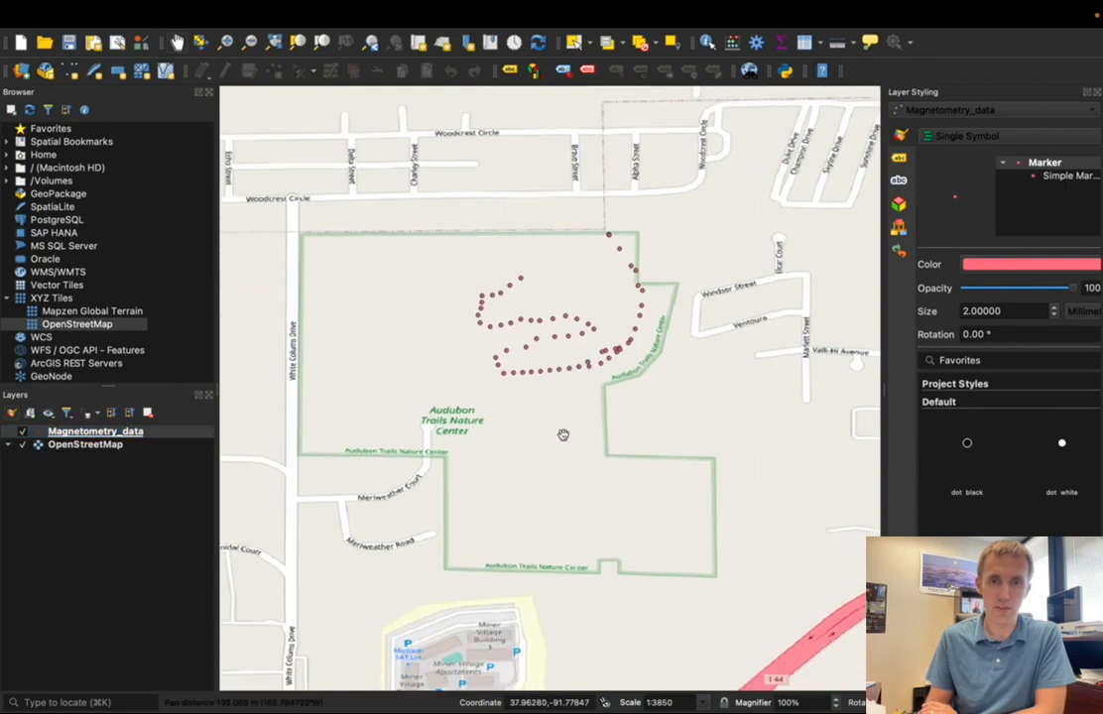
mouse_move(608, 450)
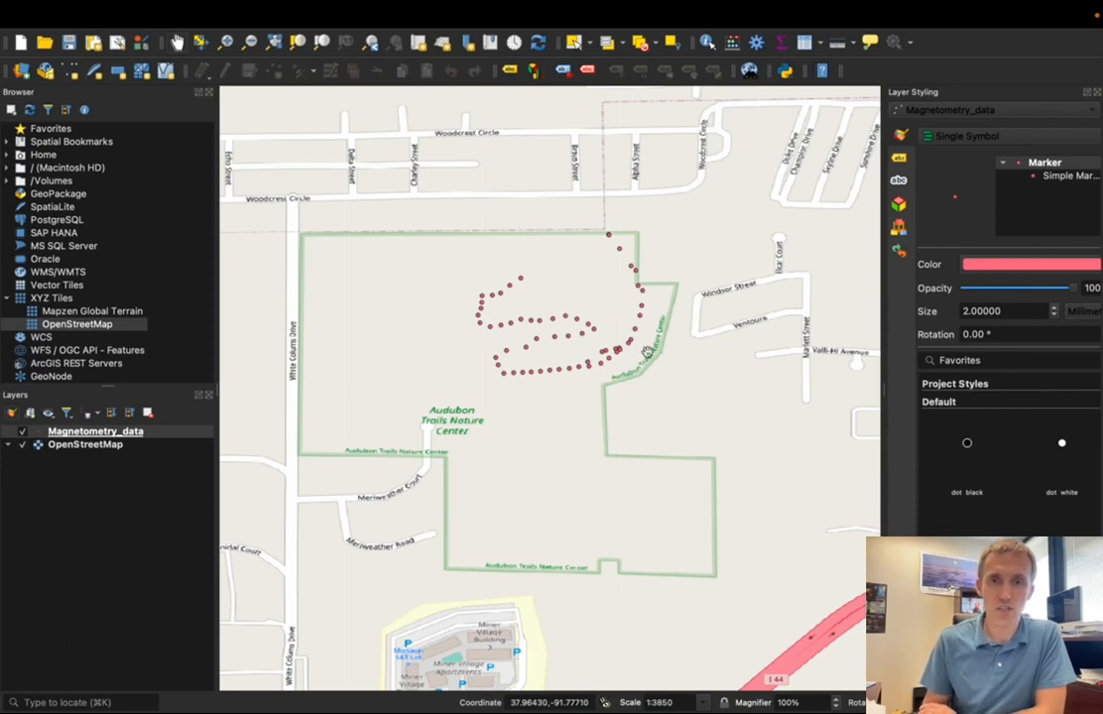
mouse_move(613, 307)
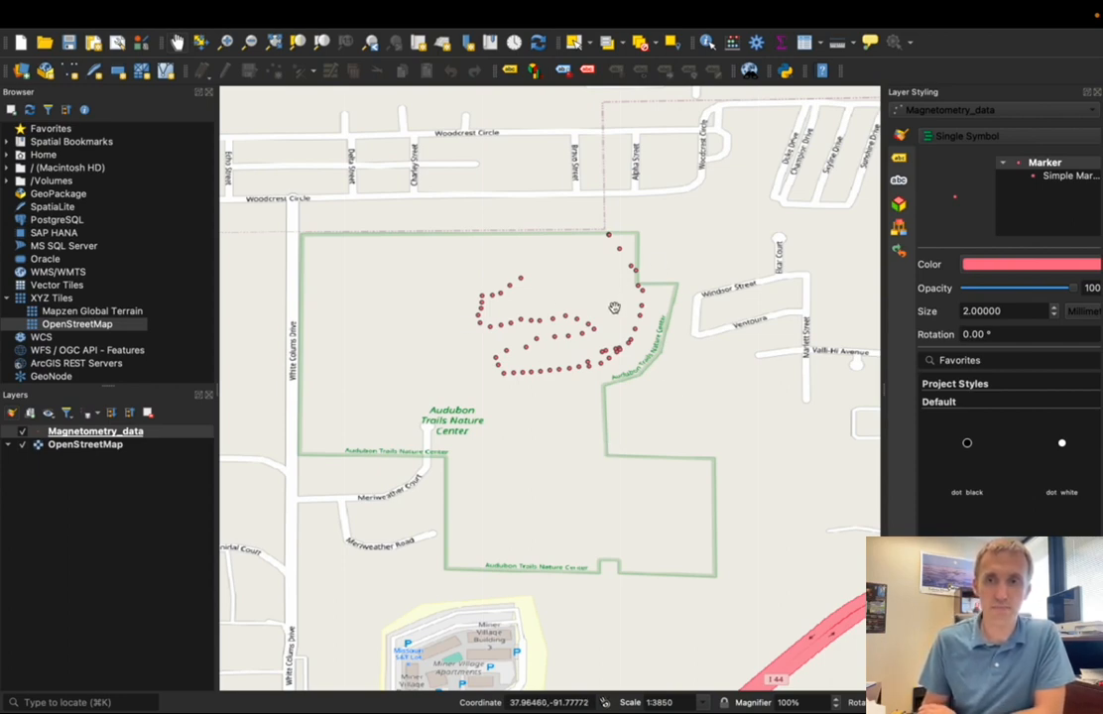
mouse_move(600, 338)
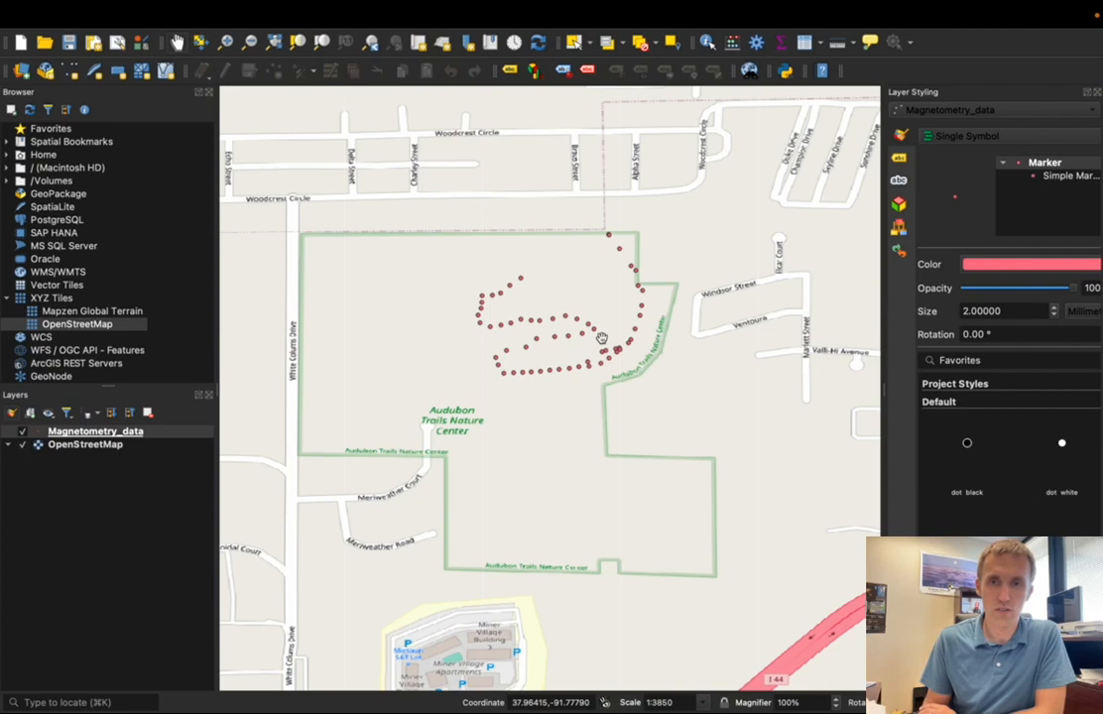
scroll(down, 3)
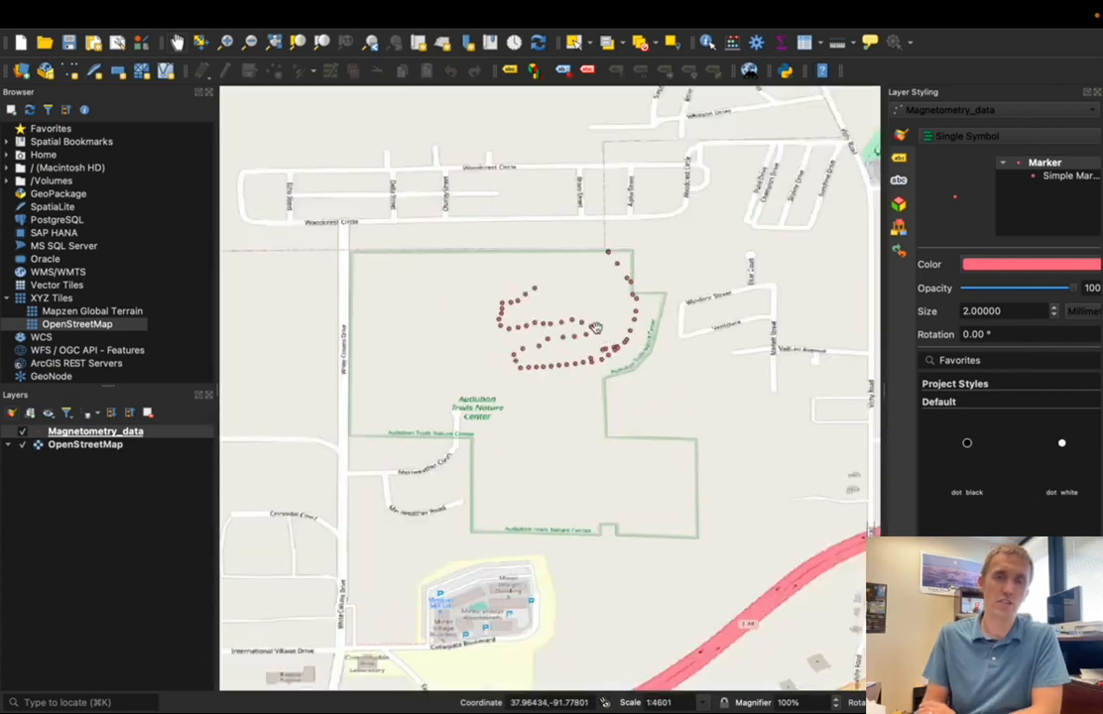
scroll(up, 3)
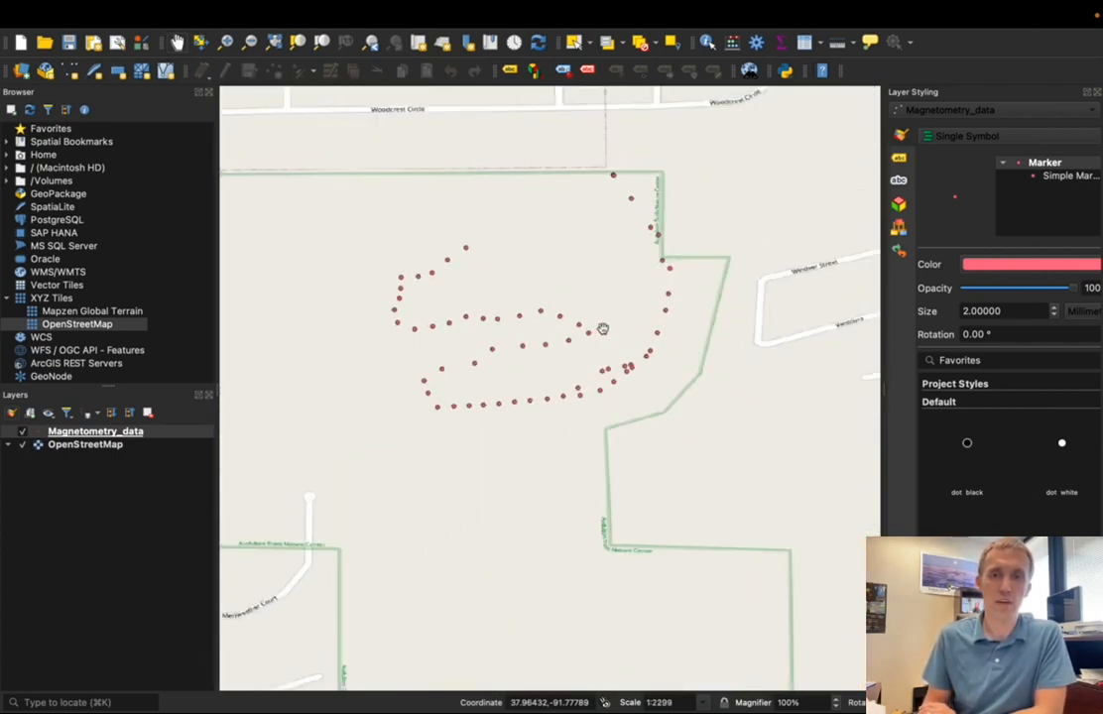
scroll(down, 3)
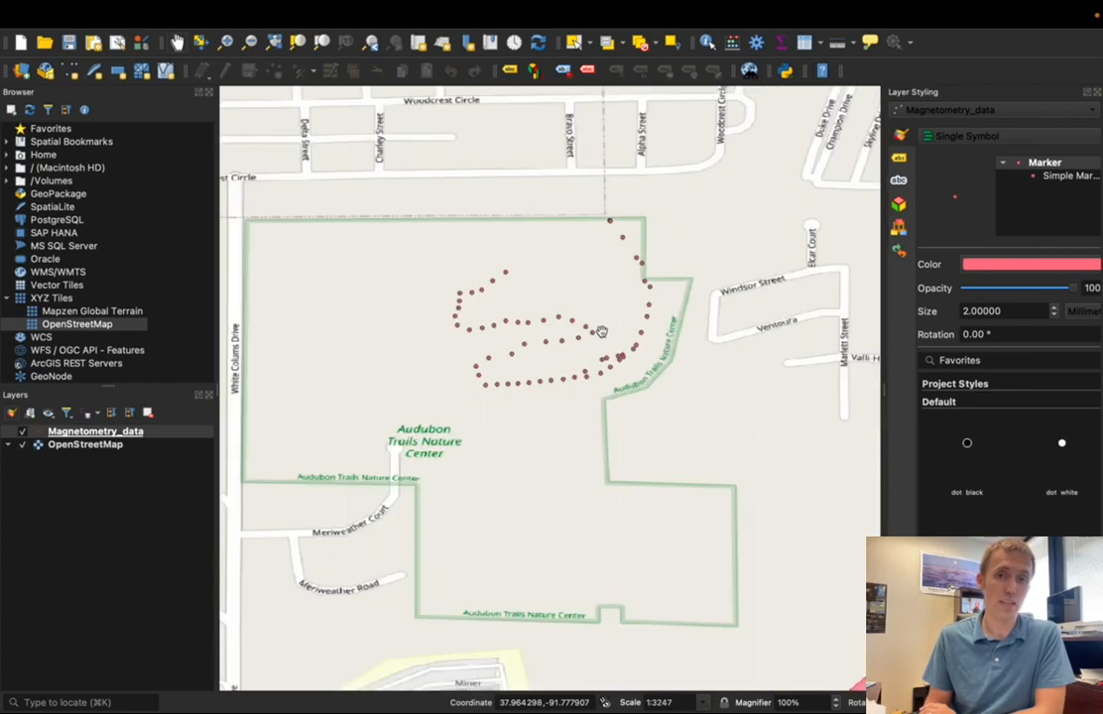
mouse_move(591, 375)
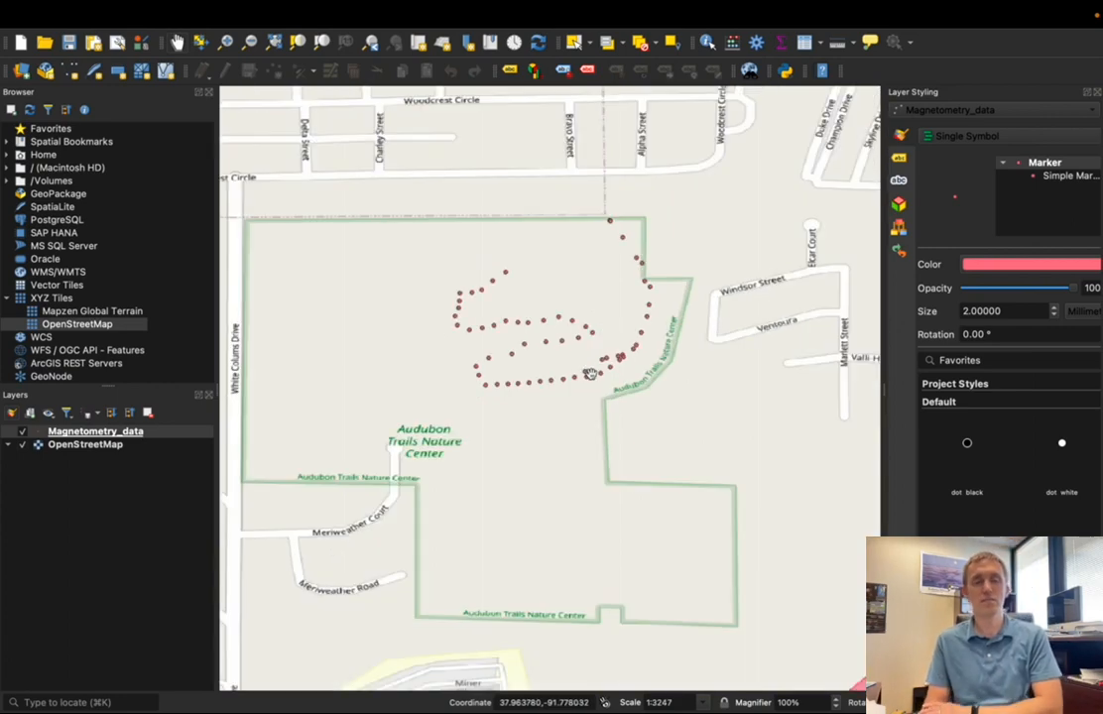
mouse_move(603, 357)
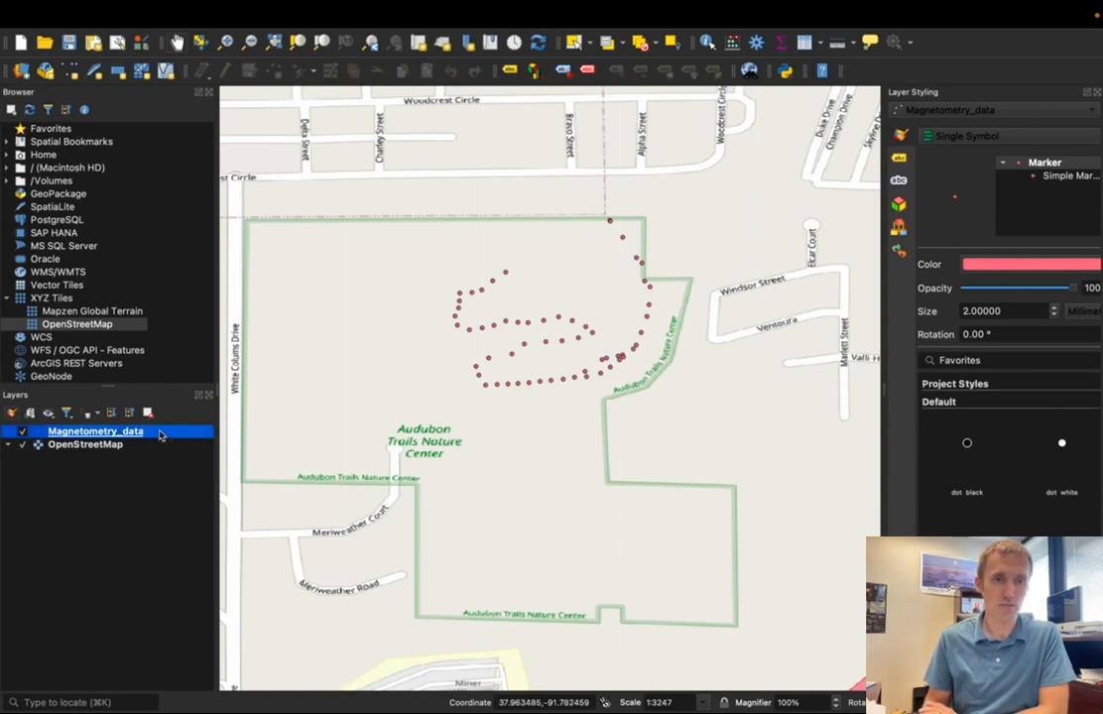
Switch the Magnetometry_data layer's symbology to Graduated.
double_click(96, 431)
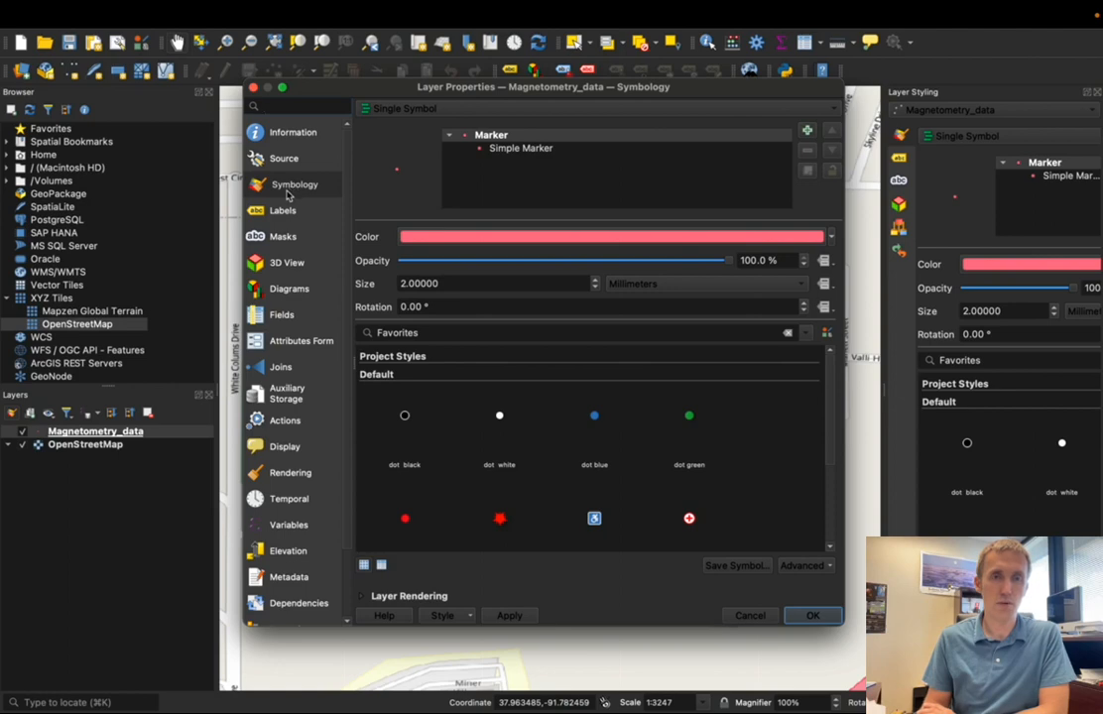
click(407, 108)
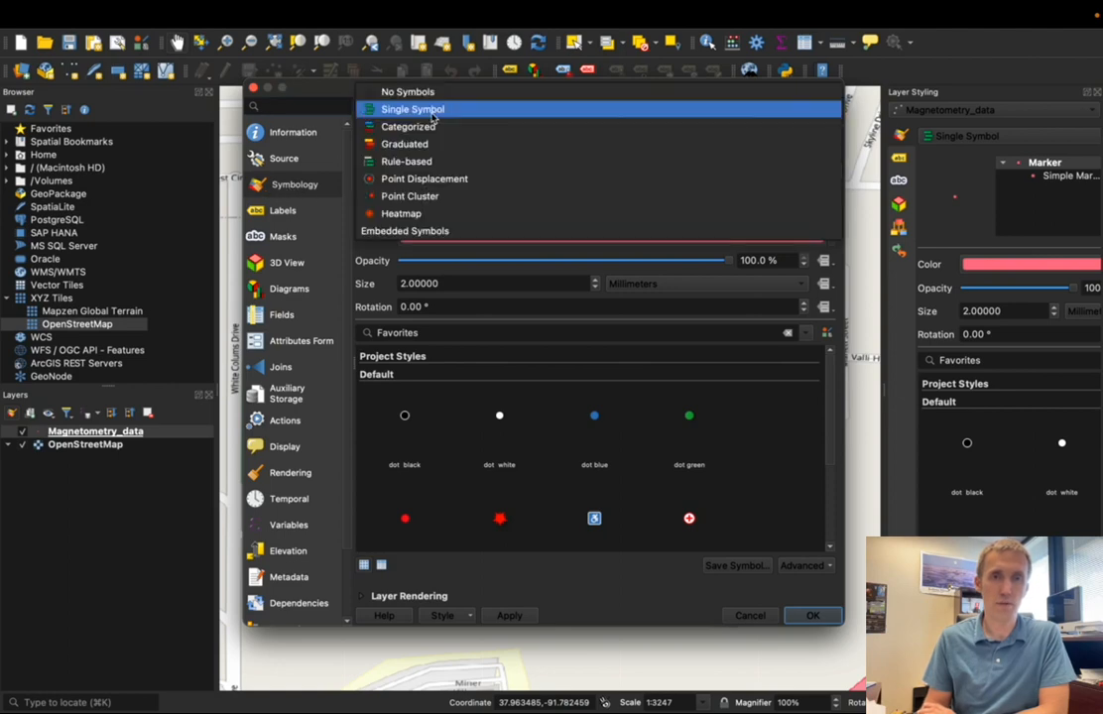
click(404, 143)
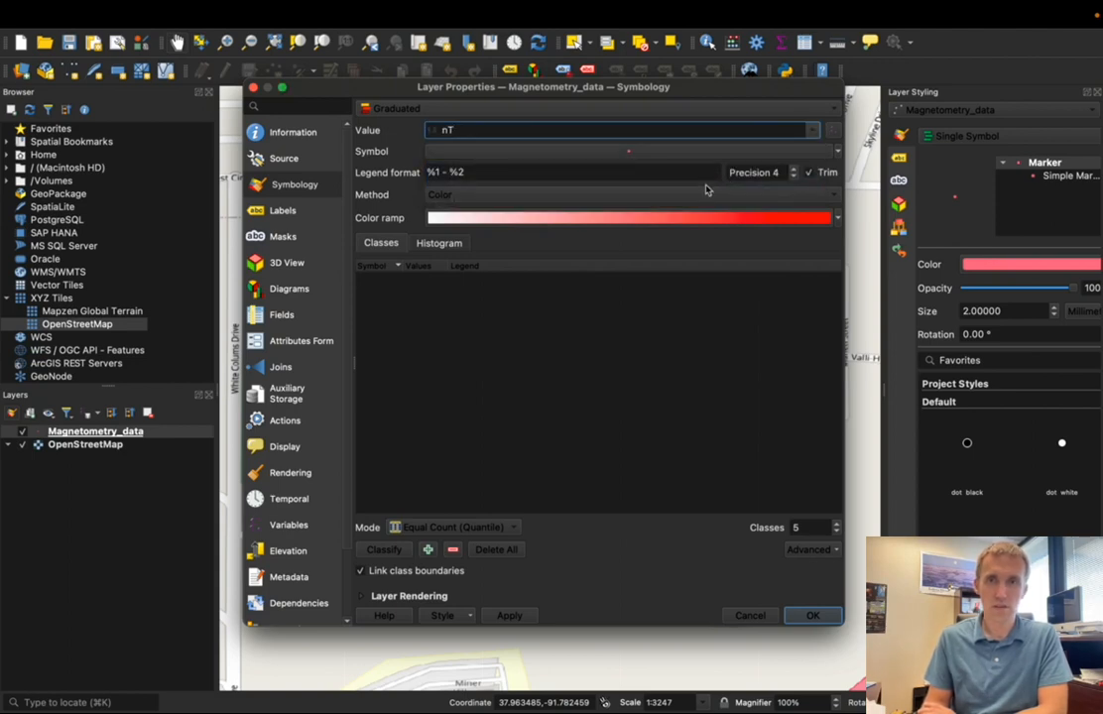
click(838, 151)
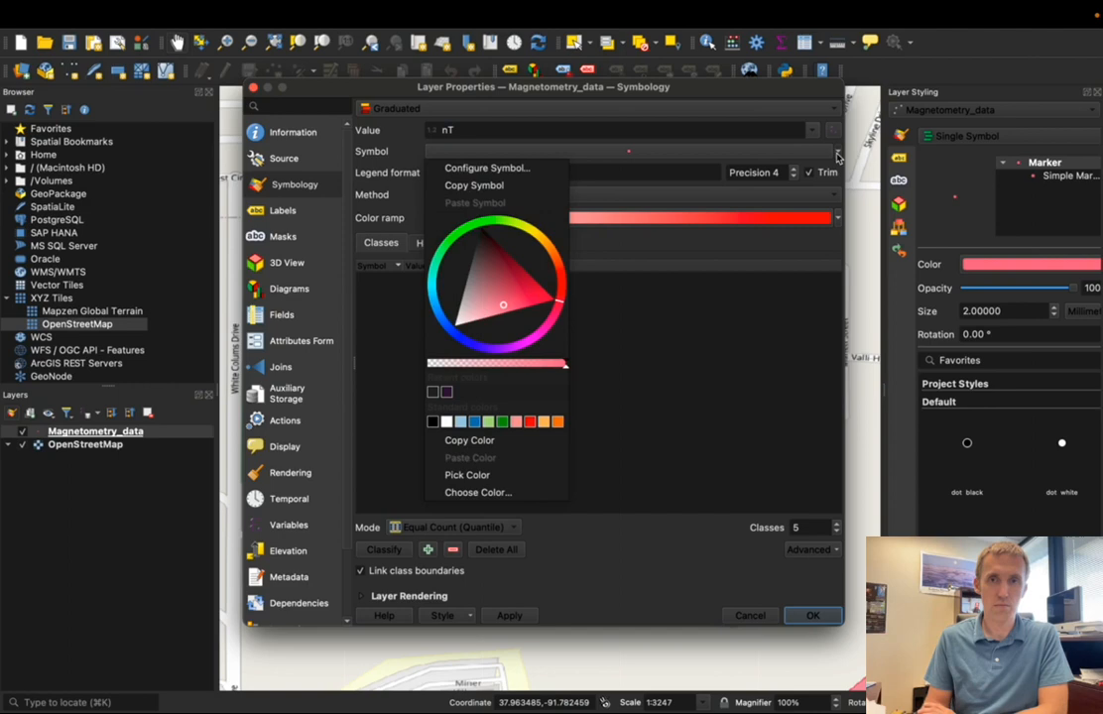
click(673, 199)
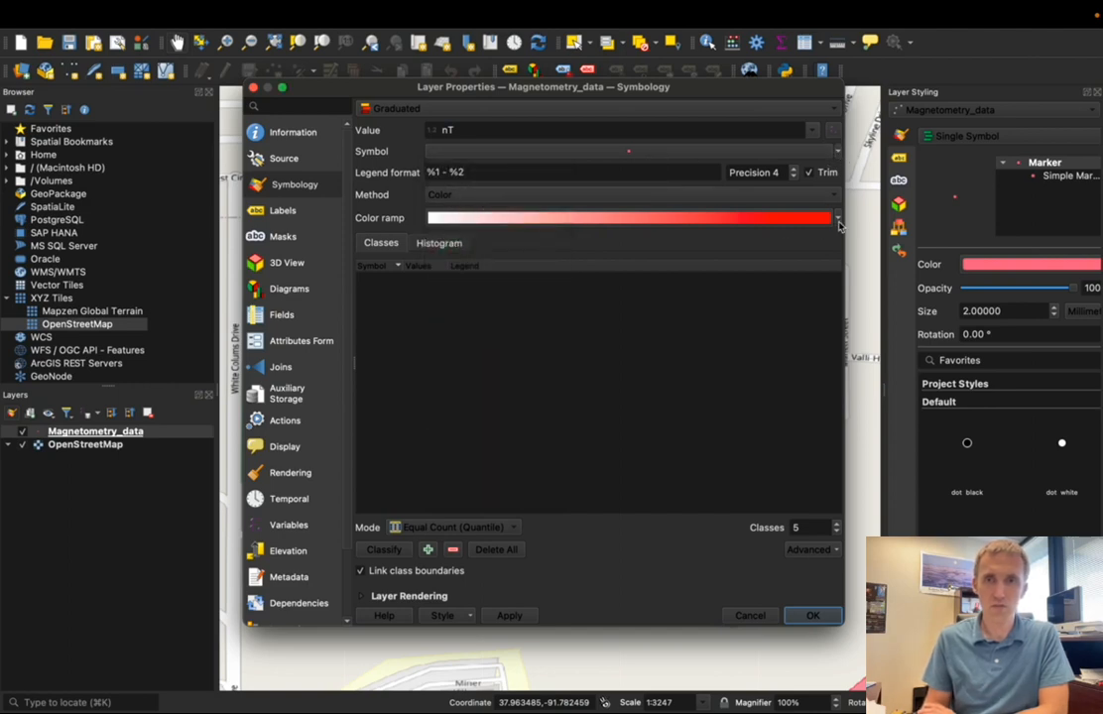
Color nT classes with the Turbo ramp in Equal Interval mode and apply.
click(836, 217)
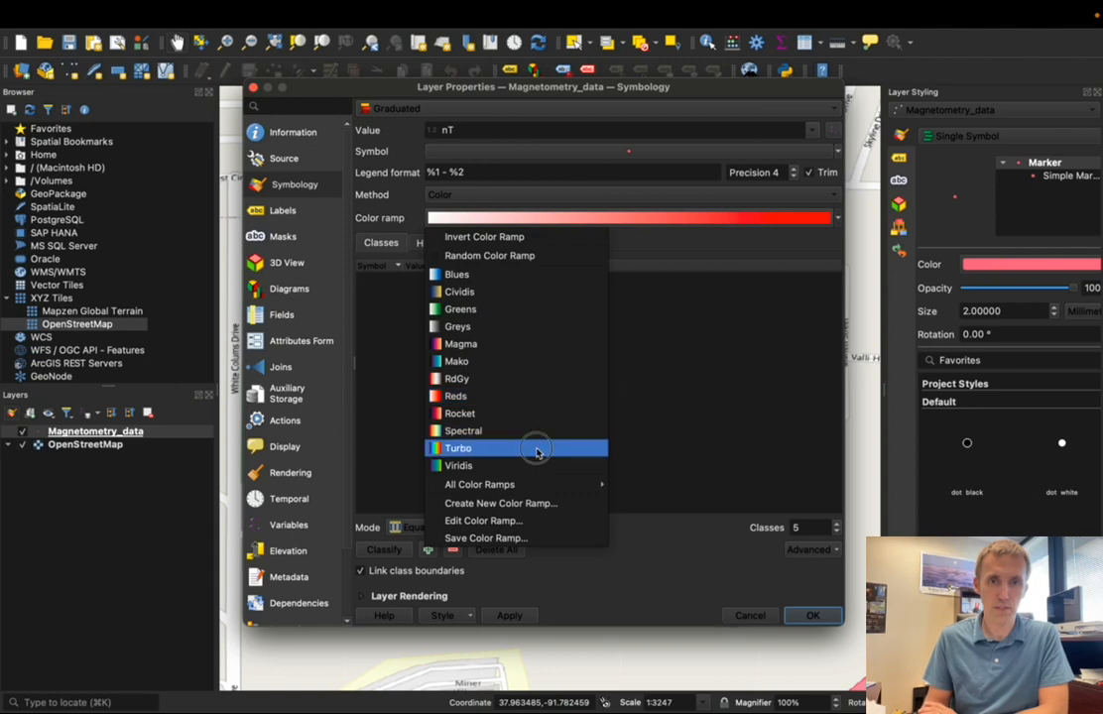
click(457, 447)
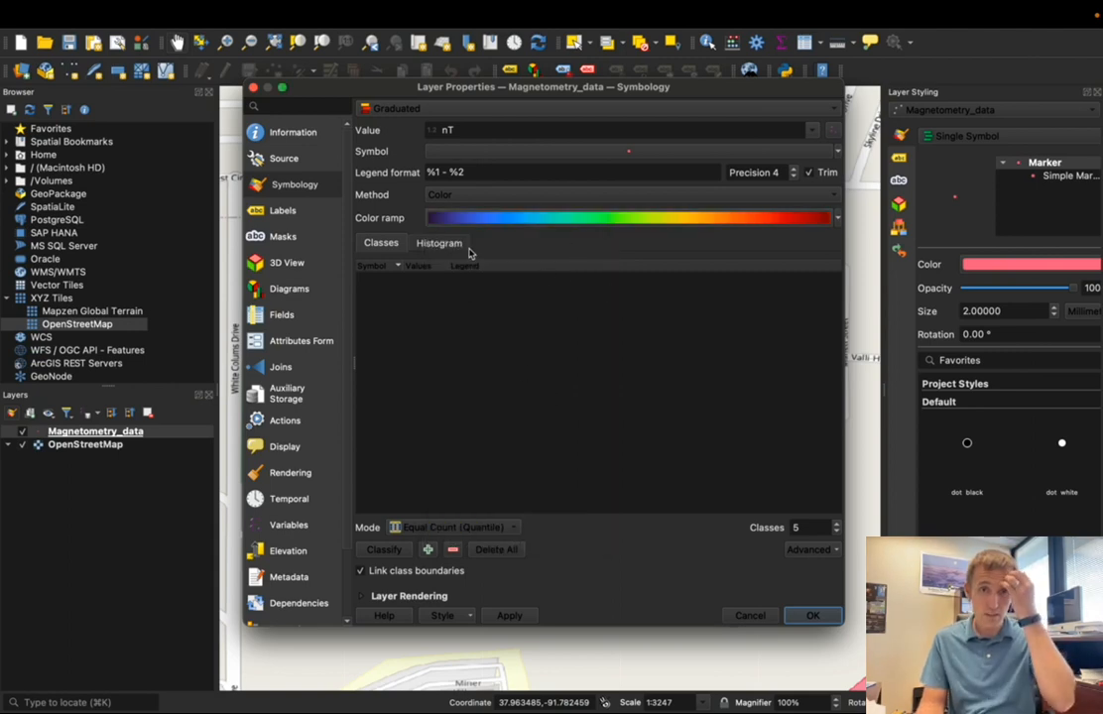
click(439, 242)
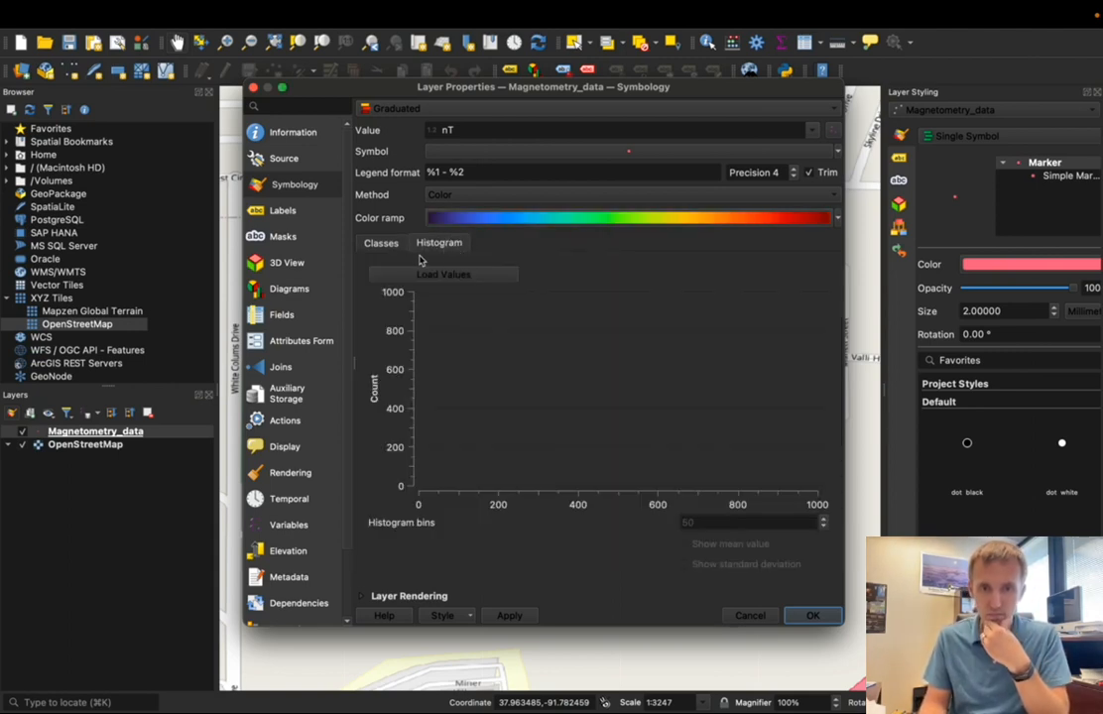
click(452, 527)
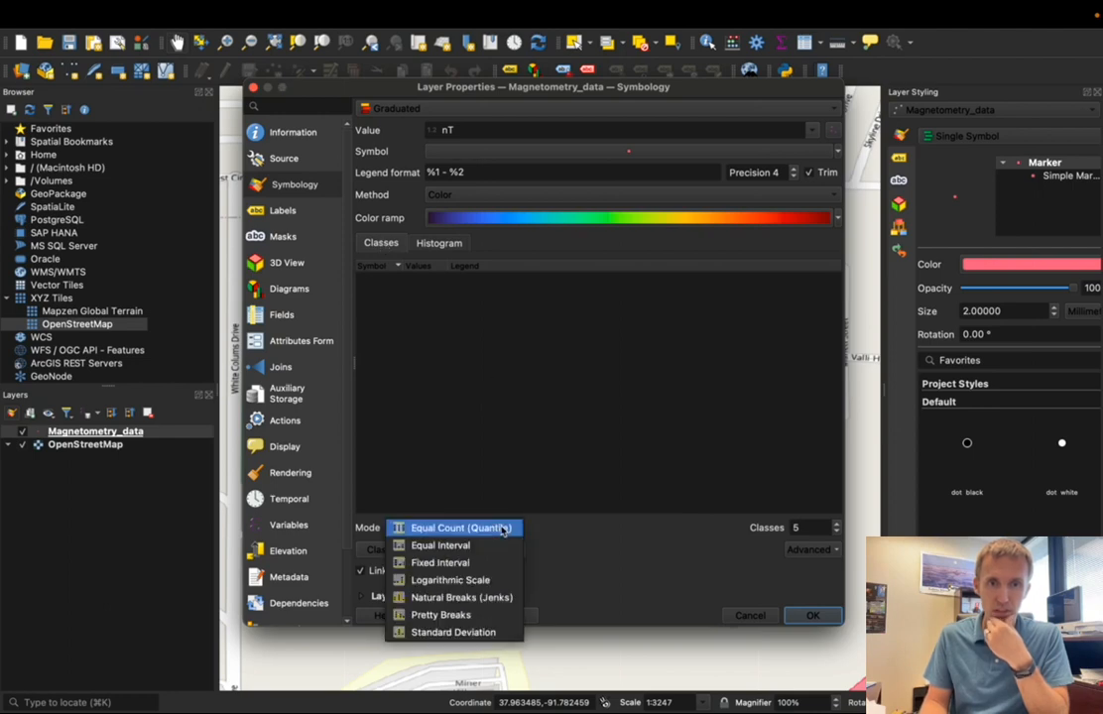
mouse_move(483, 563)
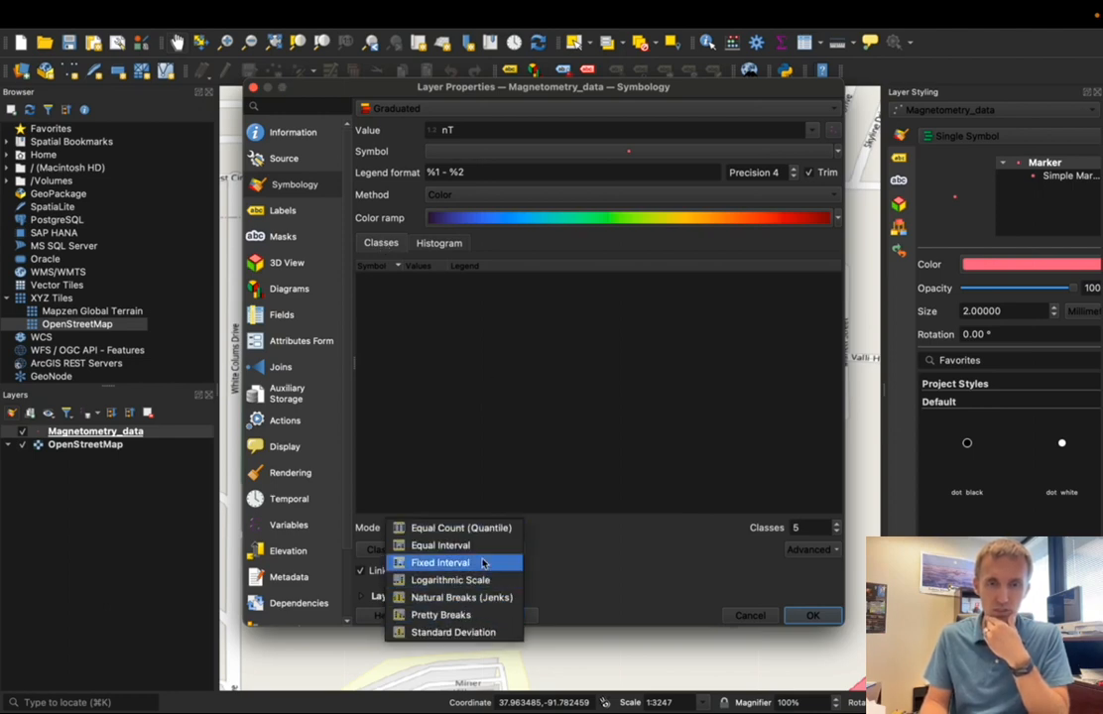
click(440, 545)
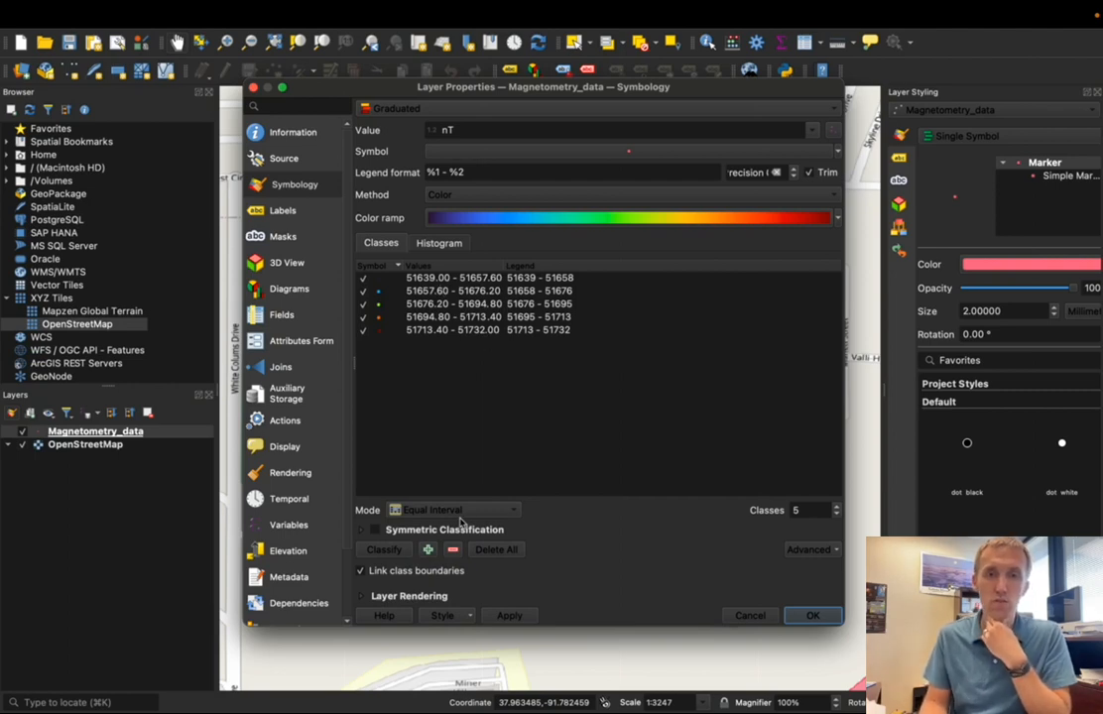
mouse_move(474, 523)
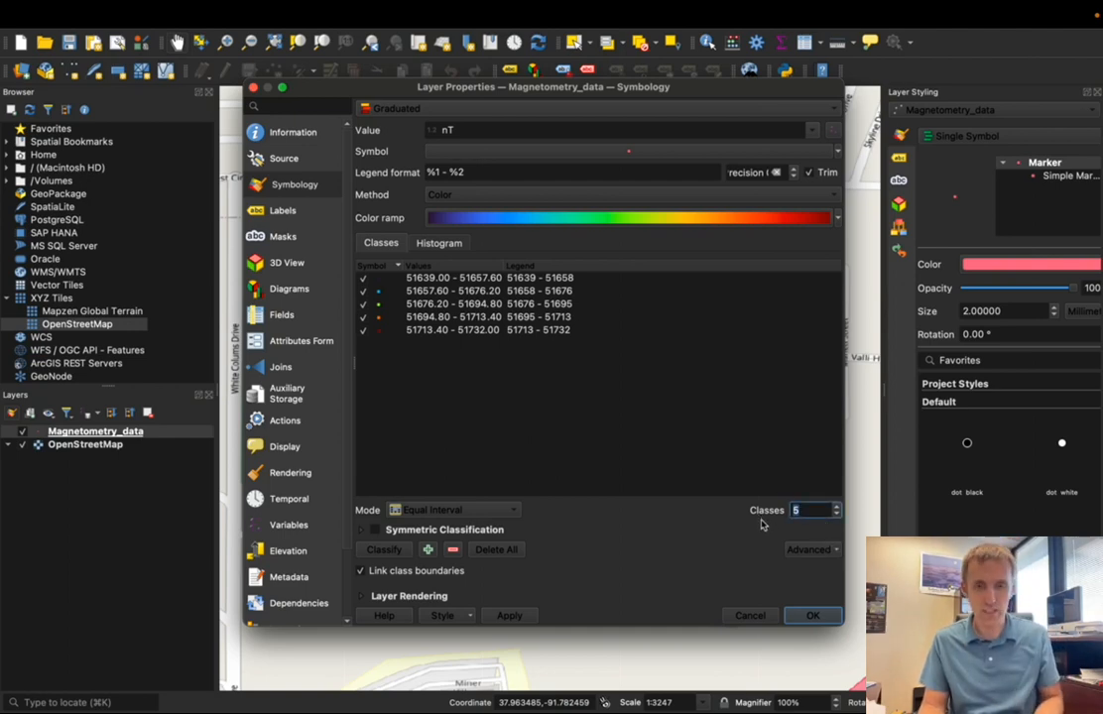
click(831, 506)
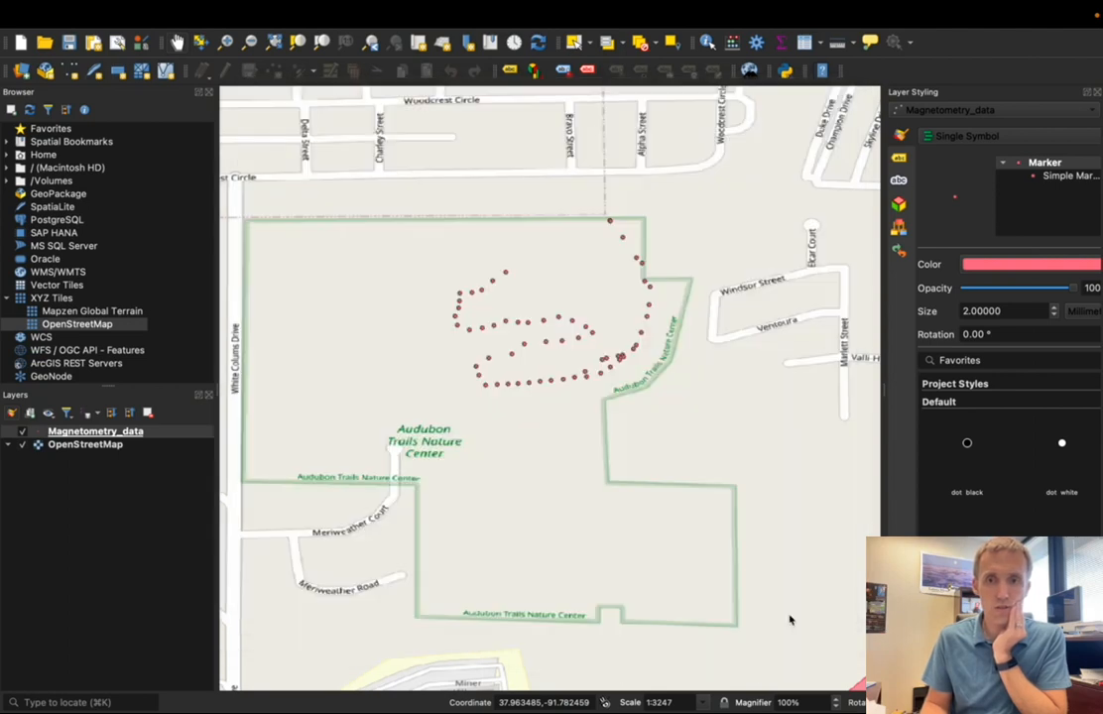
Enlarge the graduated magnetometry point symbols to size 3.6 in Layer Styling.
click(968, 136)
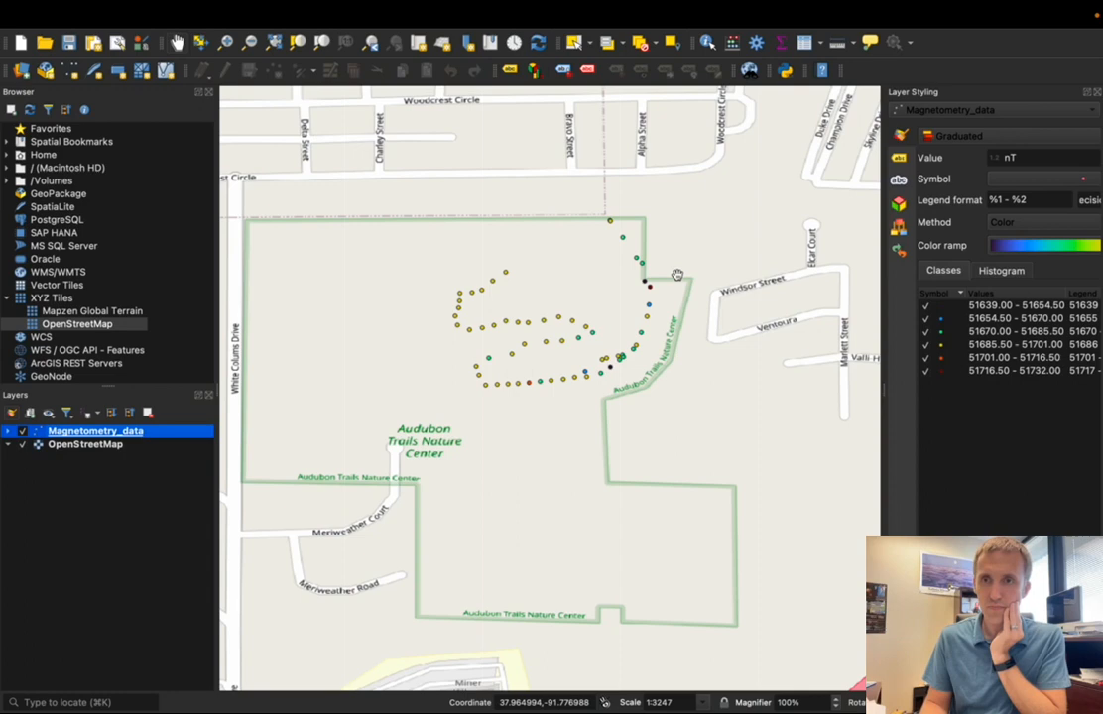
mouse_move(919, 171)
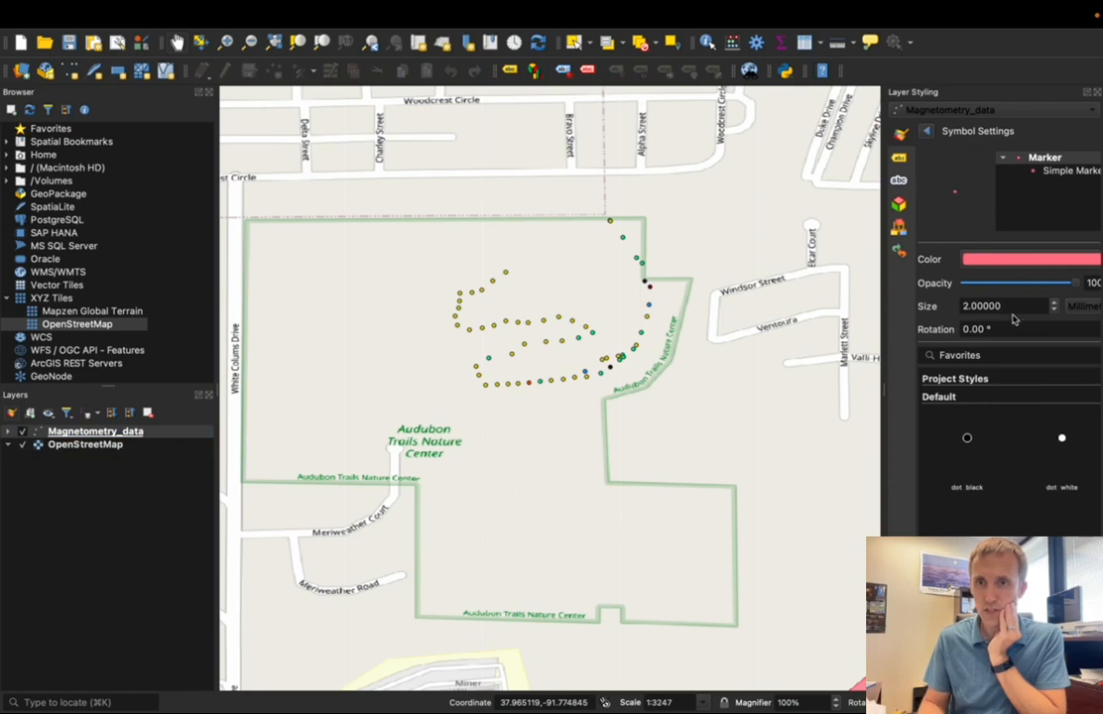
mouse_move(1035, 295)
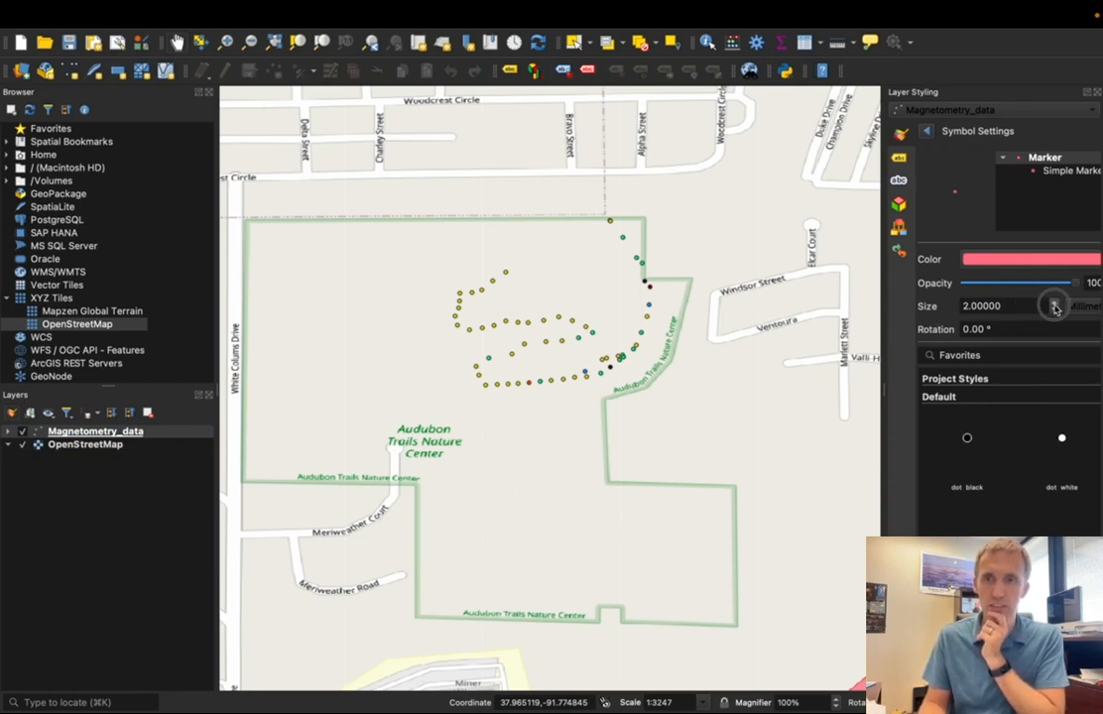
click(1054, 306)
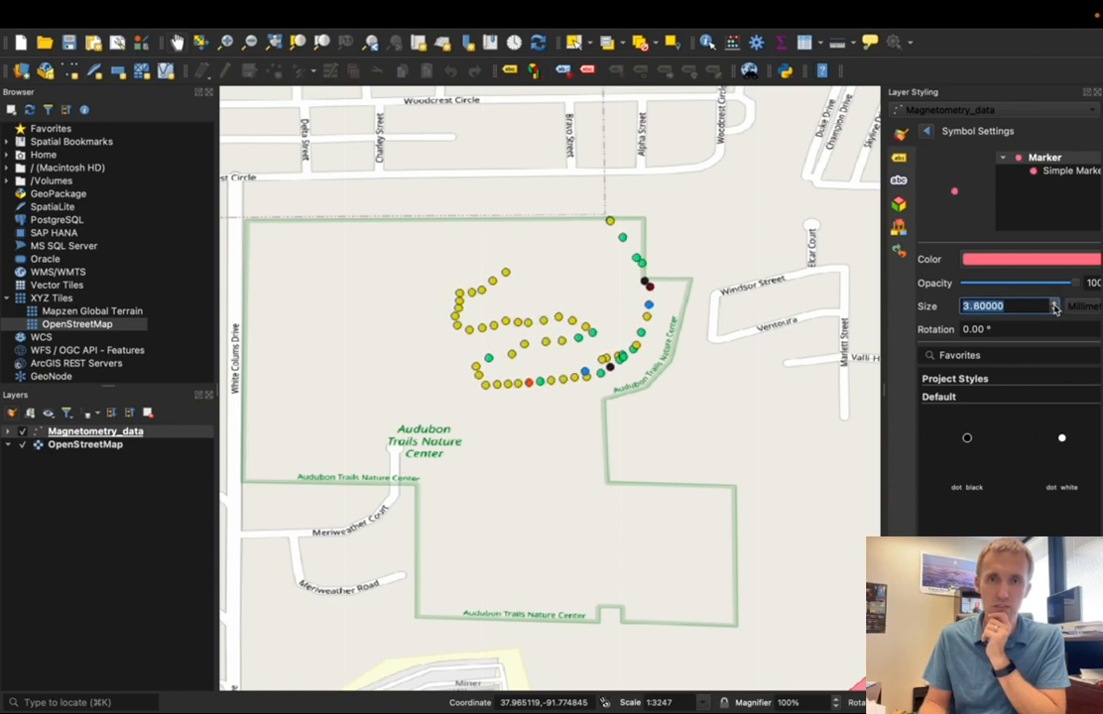
click(1053, 300)
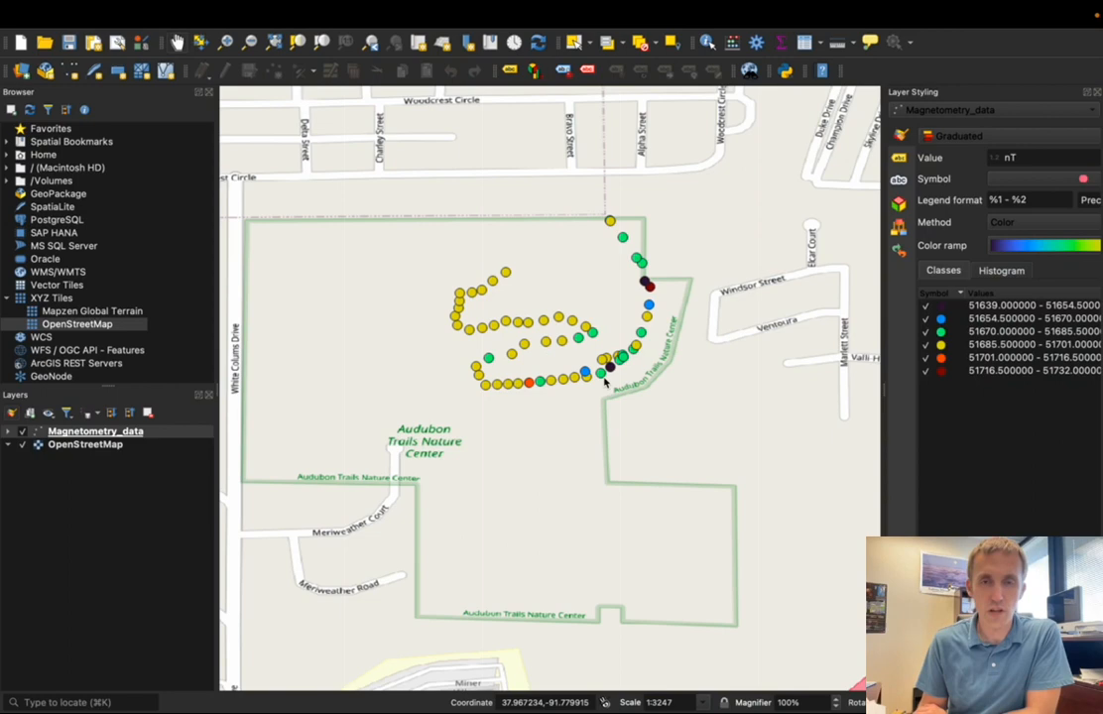
mouse_move(590, 291)
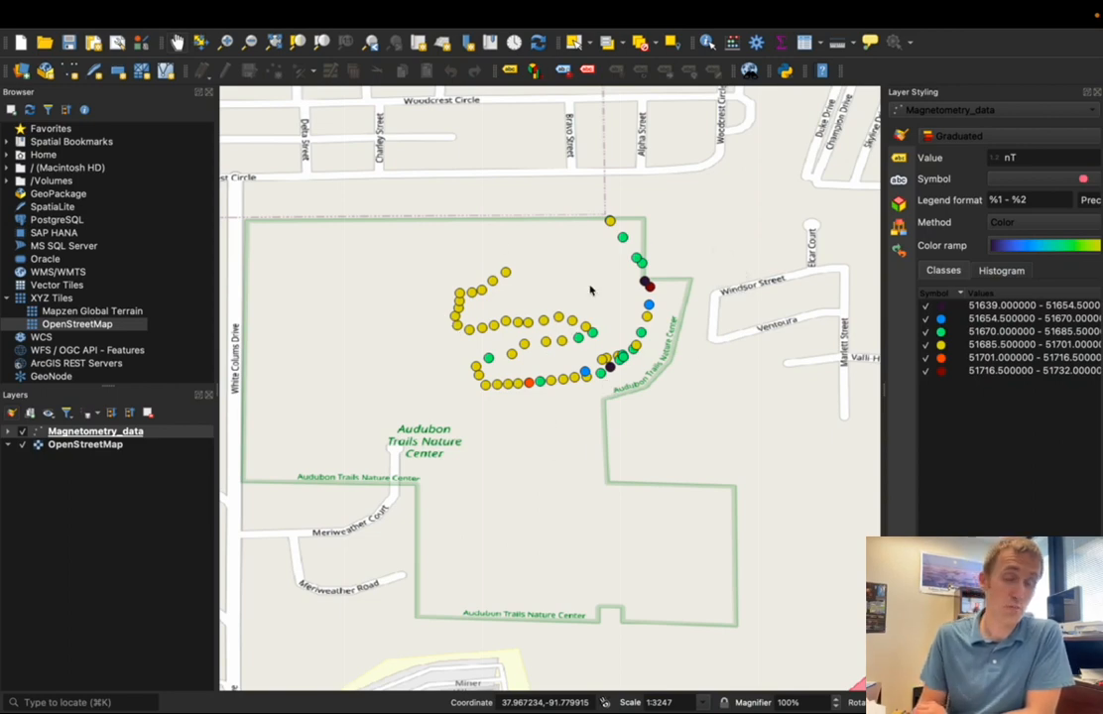
mouse_move(625, 278)
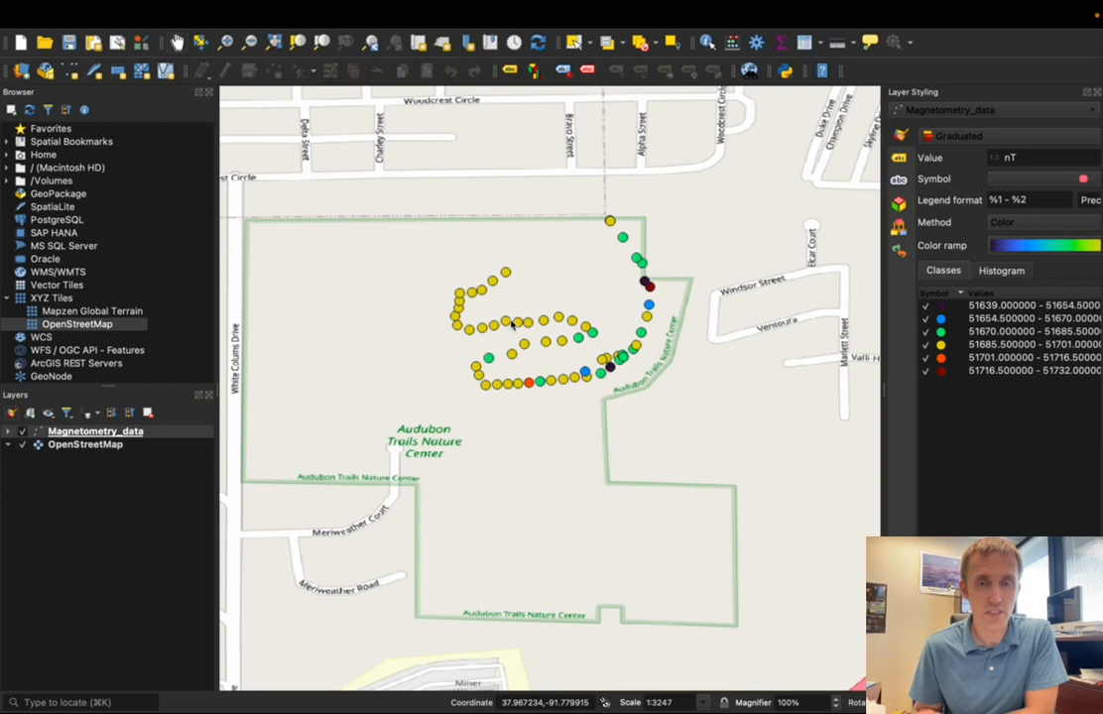
mouse_move(625, 535)
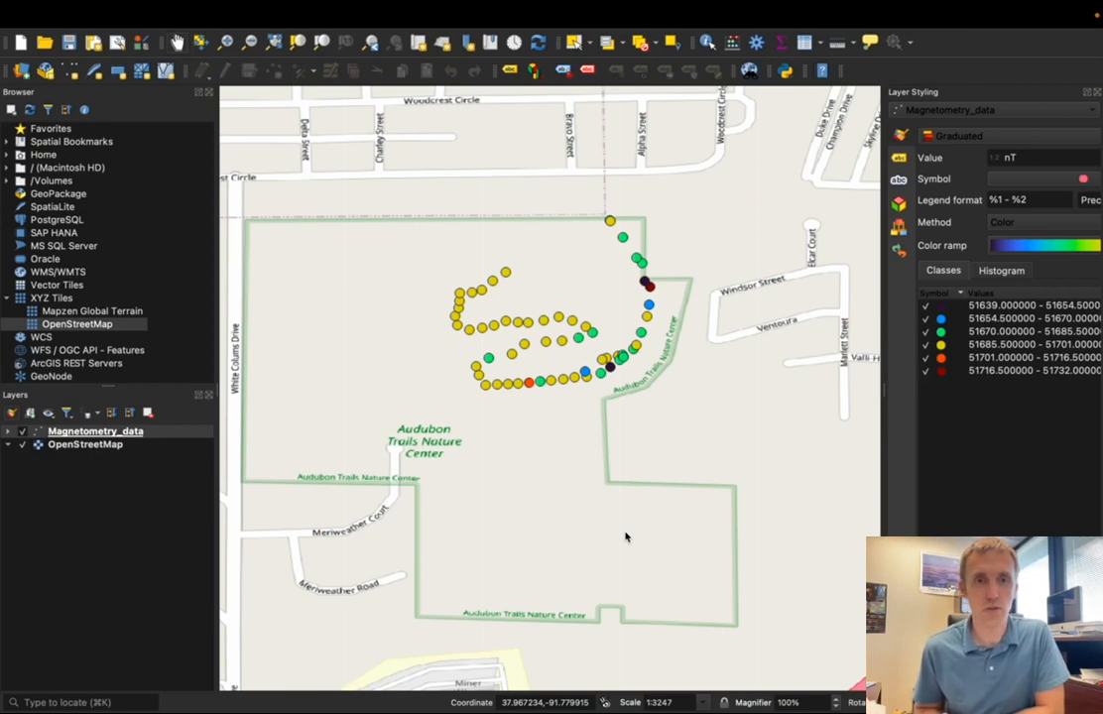
mouse_move(773, 361)
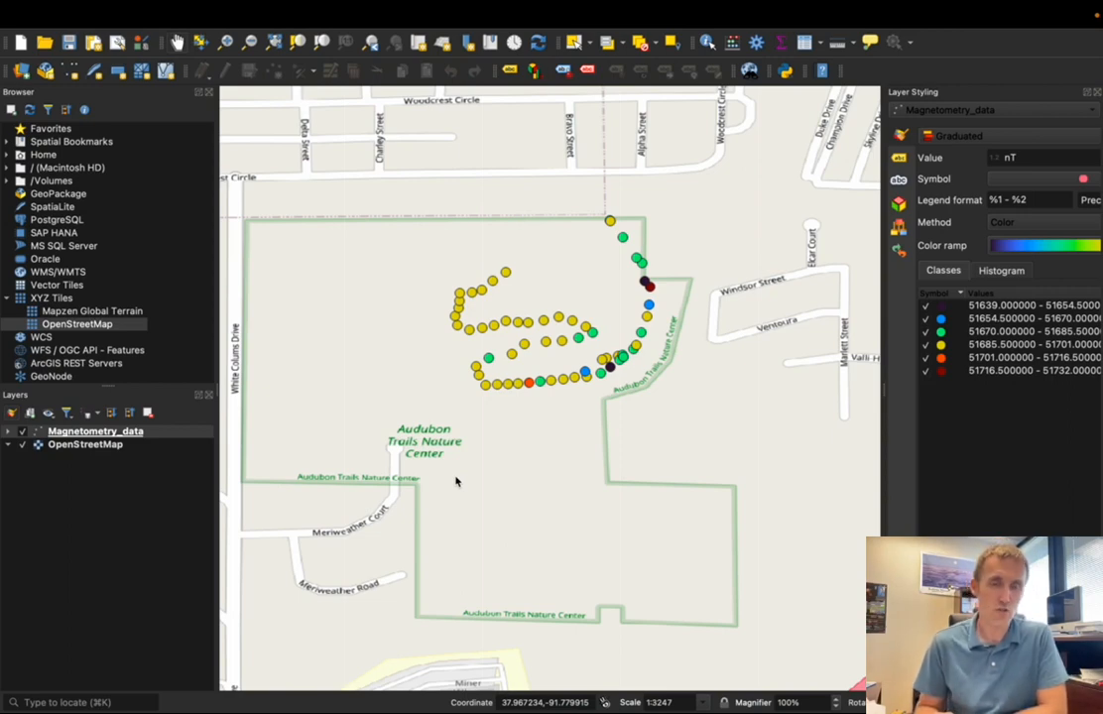
mouse_move(494, 226)
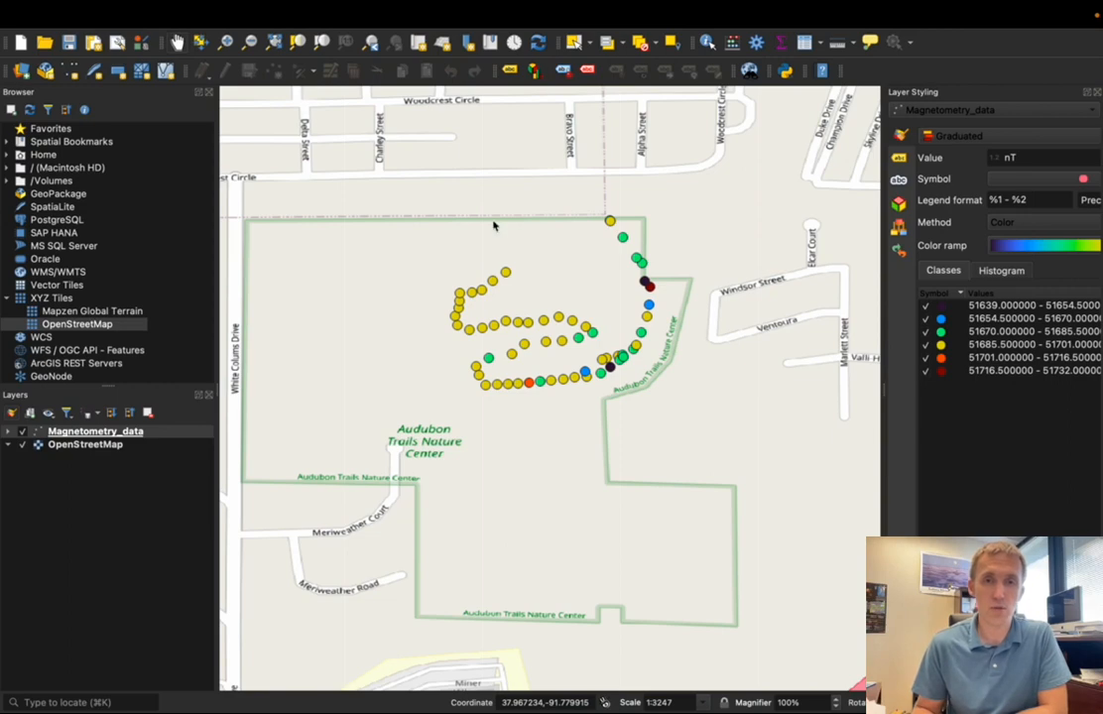
mouse_move(455, 241)
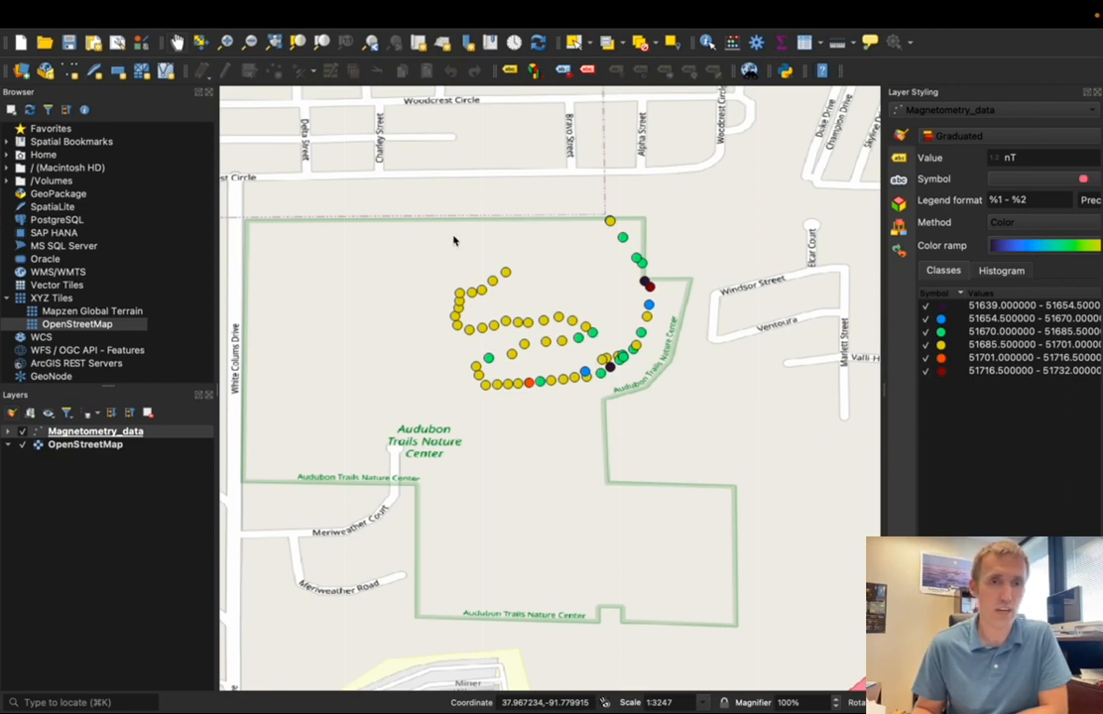
scroll(down, 3)
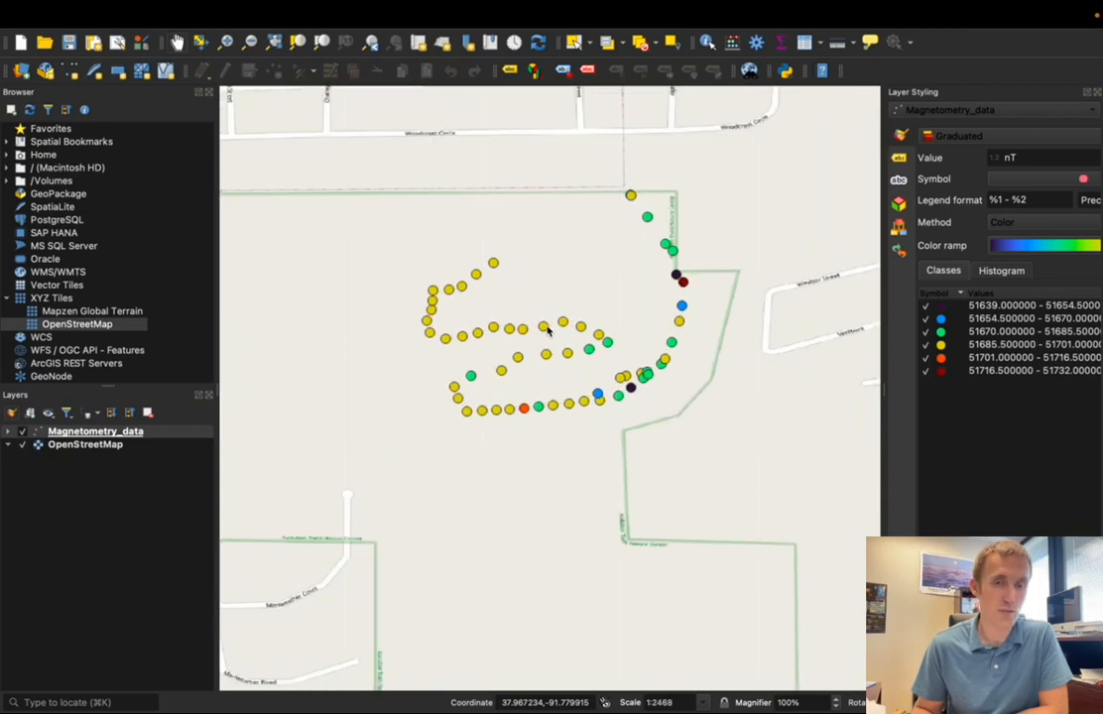
mouse_move(553, 334)
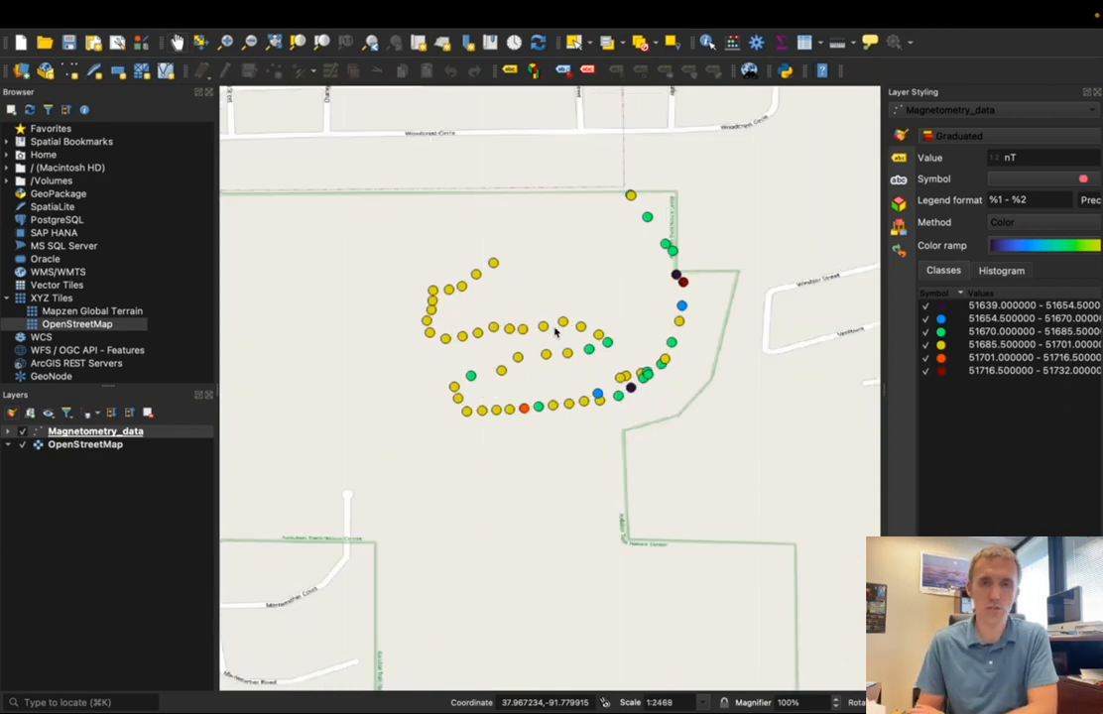